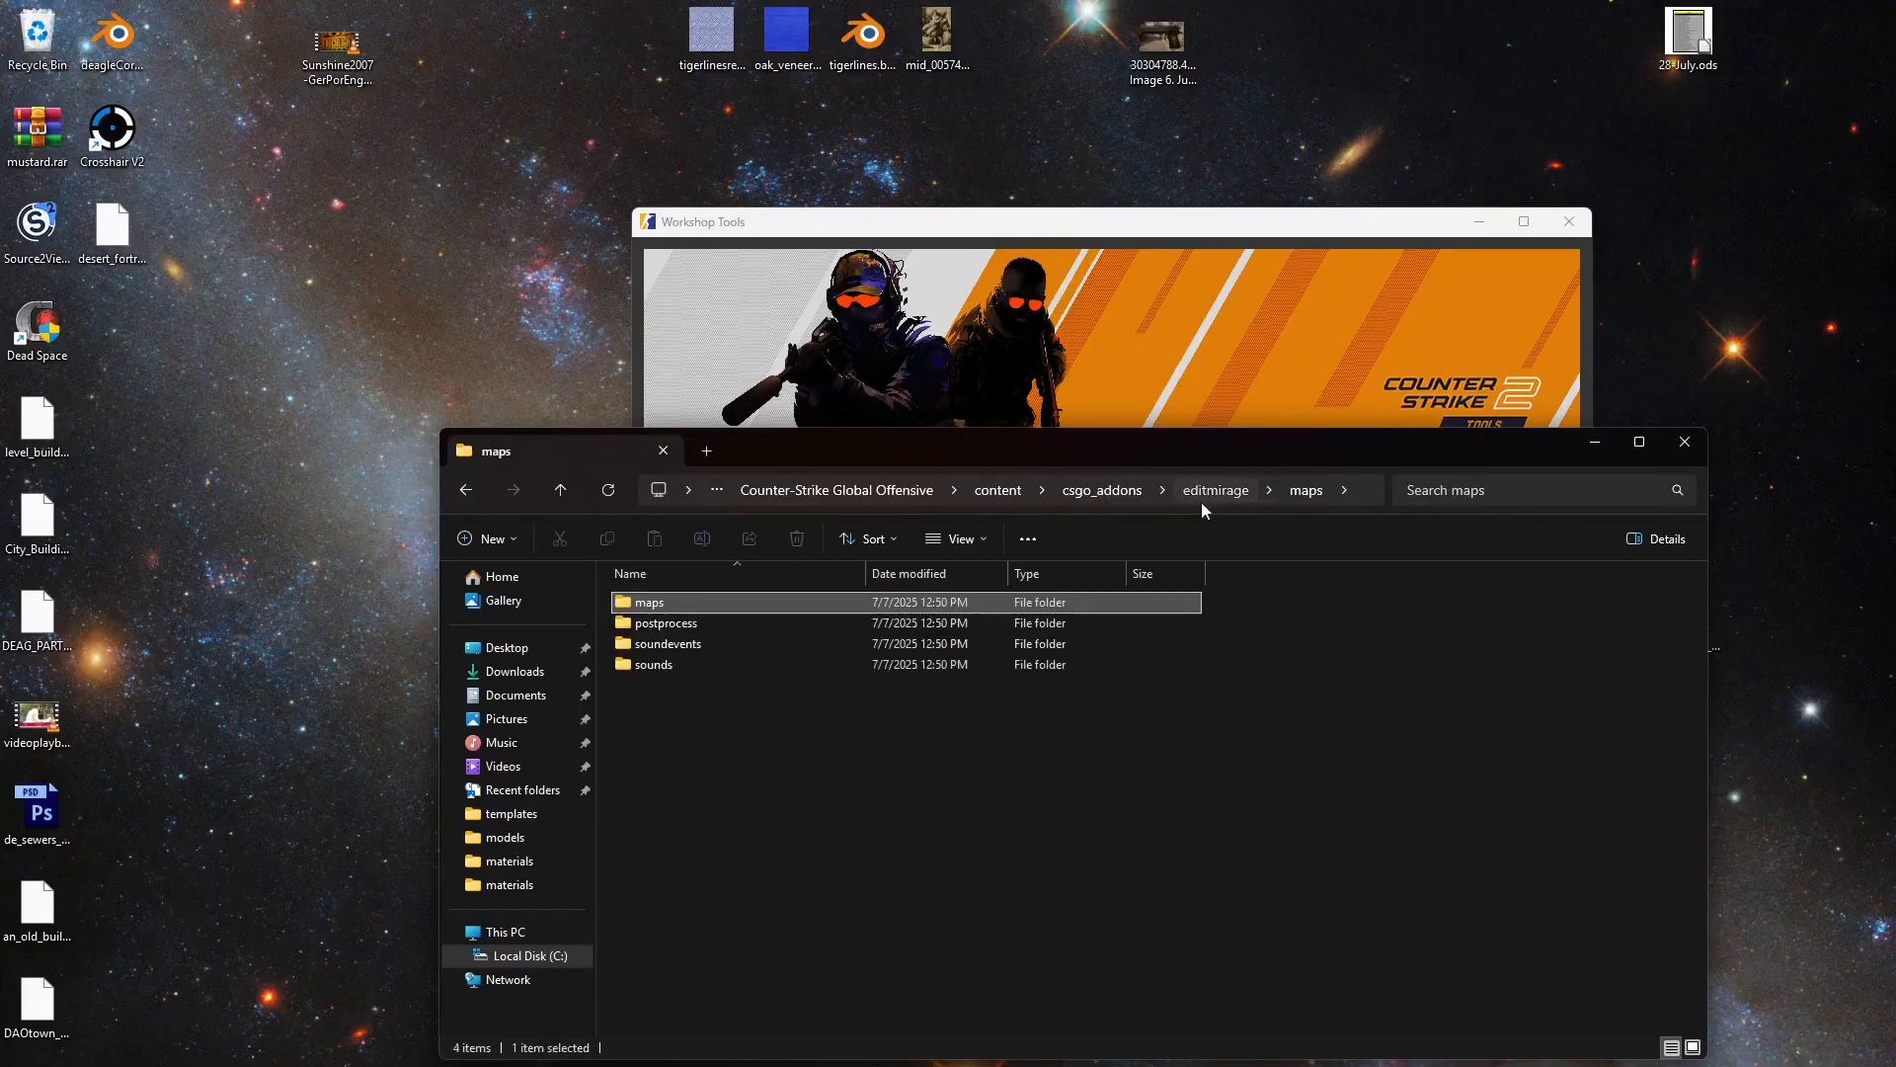
Decompile and export de_mirage.vpk into the editmirage addon folder, then dismiss the export log
click(1216, 490)
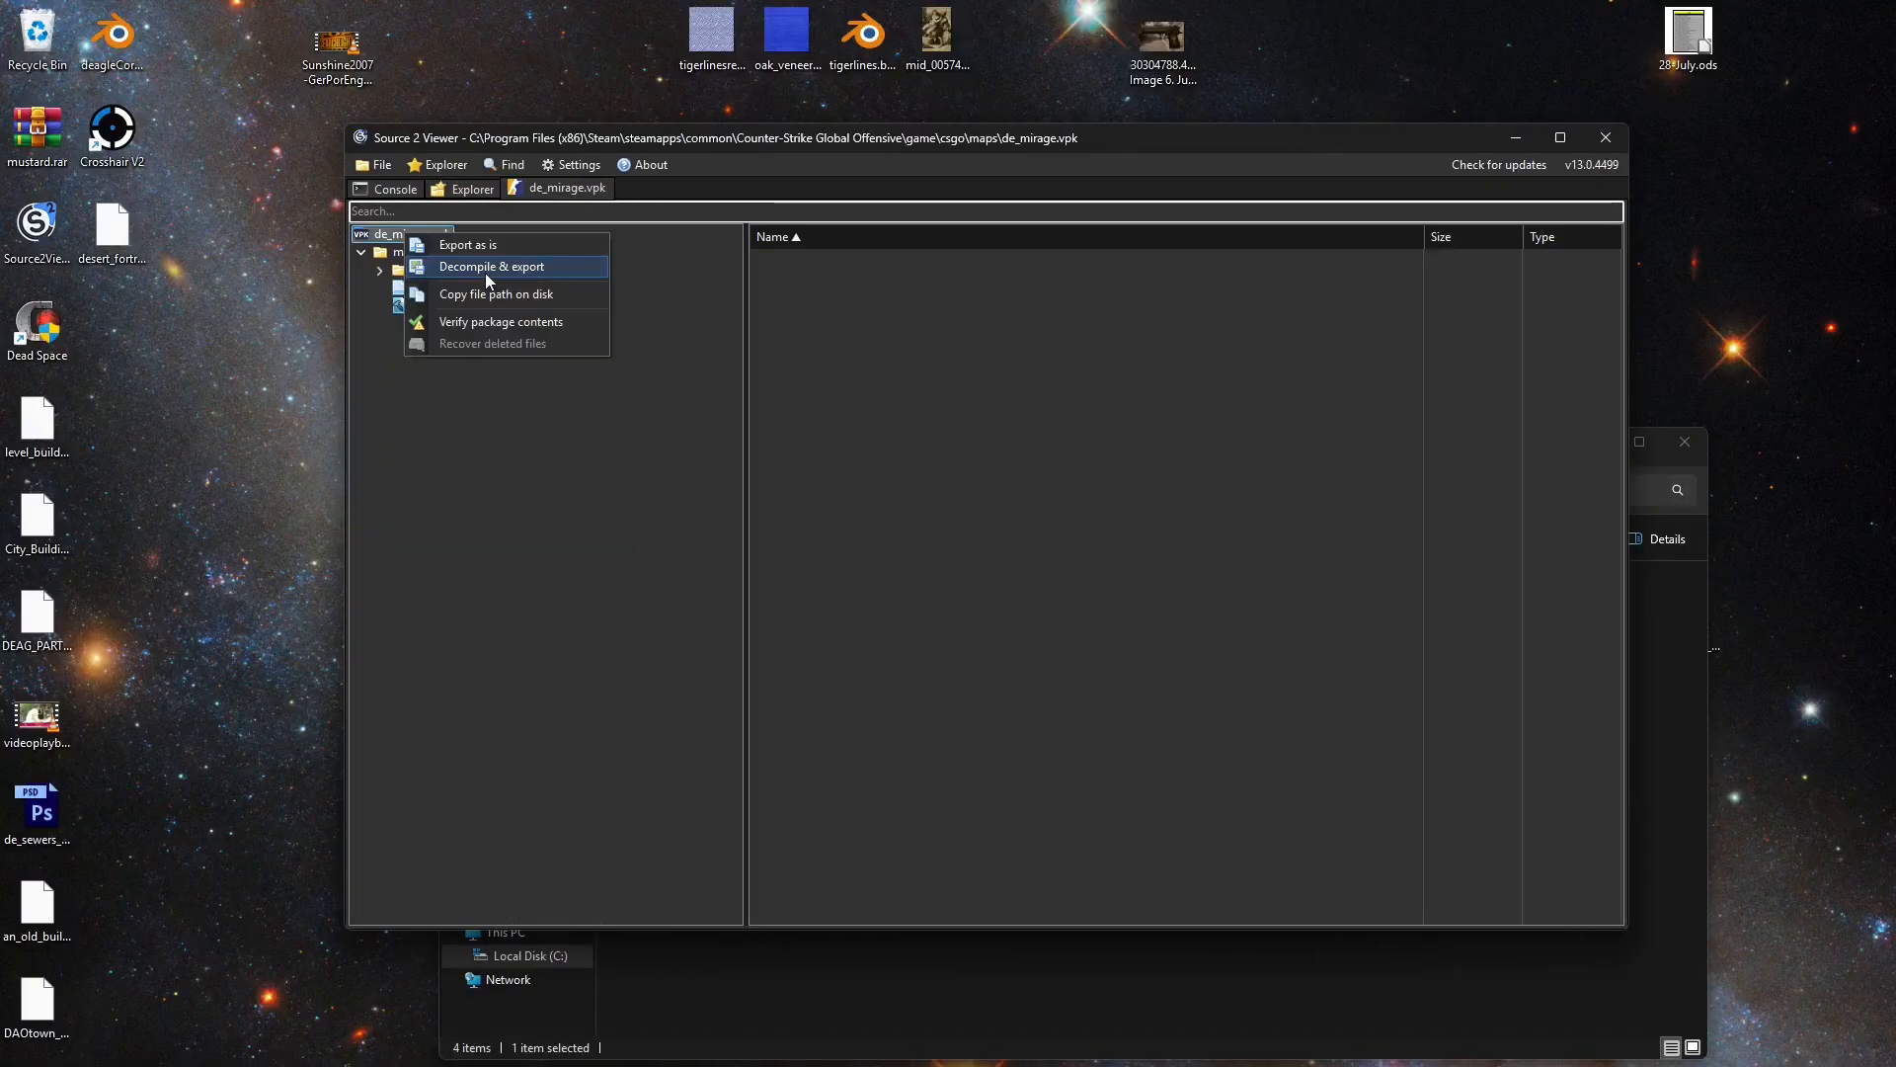
click(491, 266)
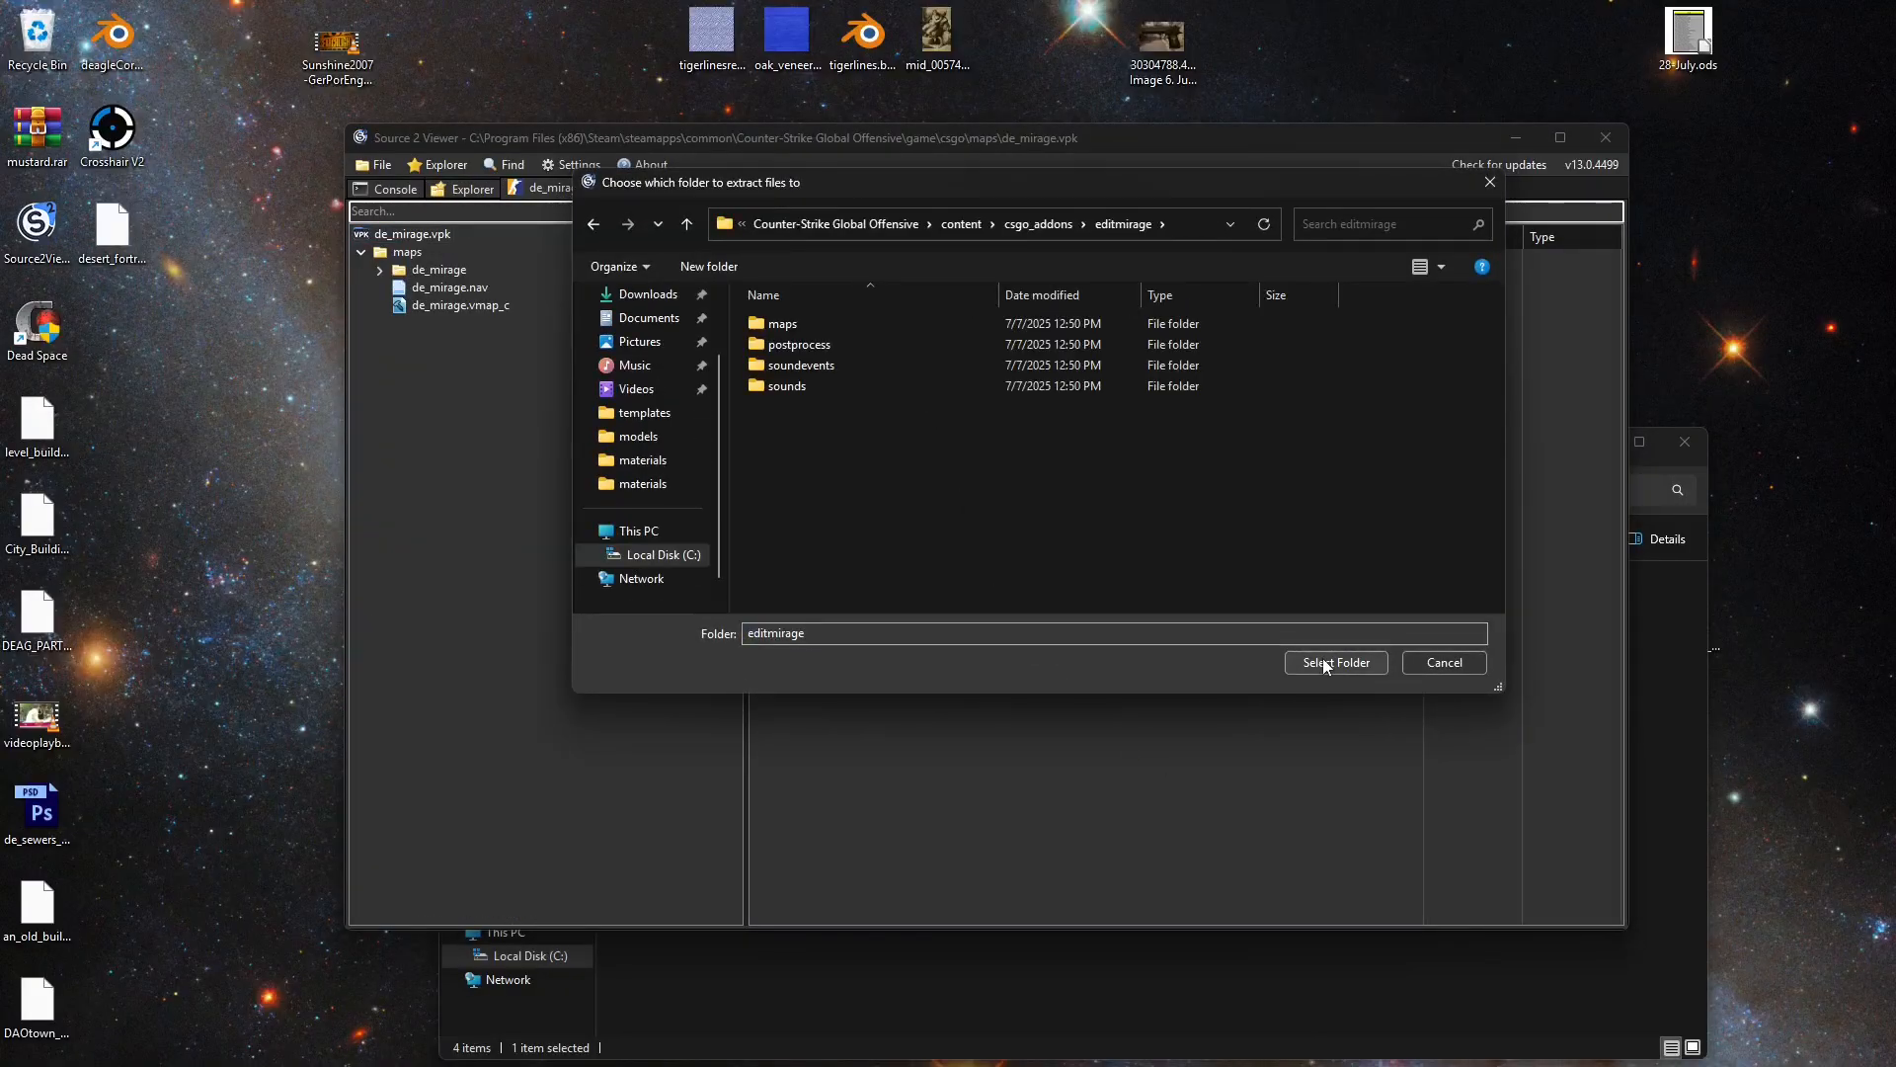
click(1335, 662)
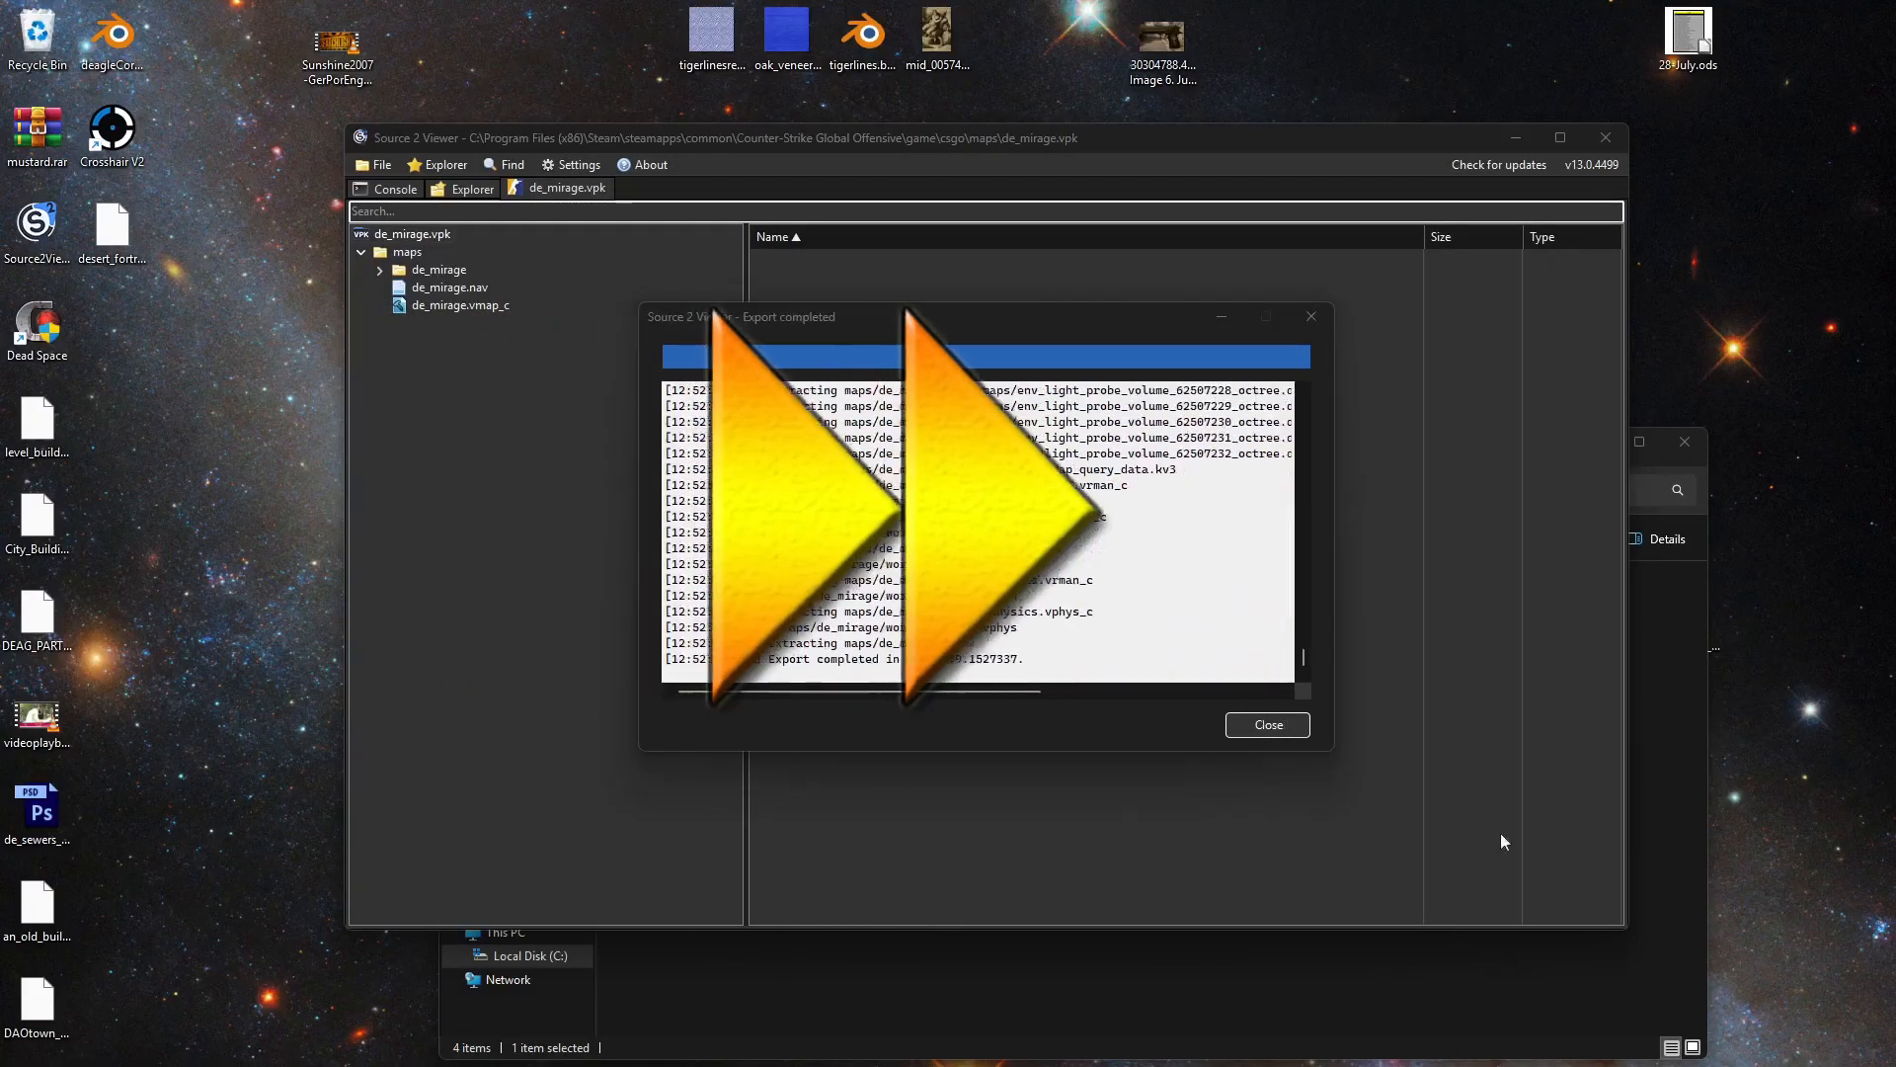
click(1265, 724)
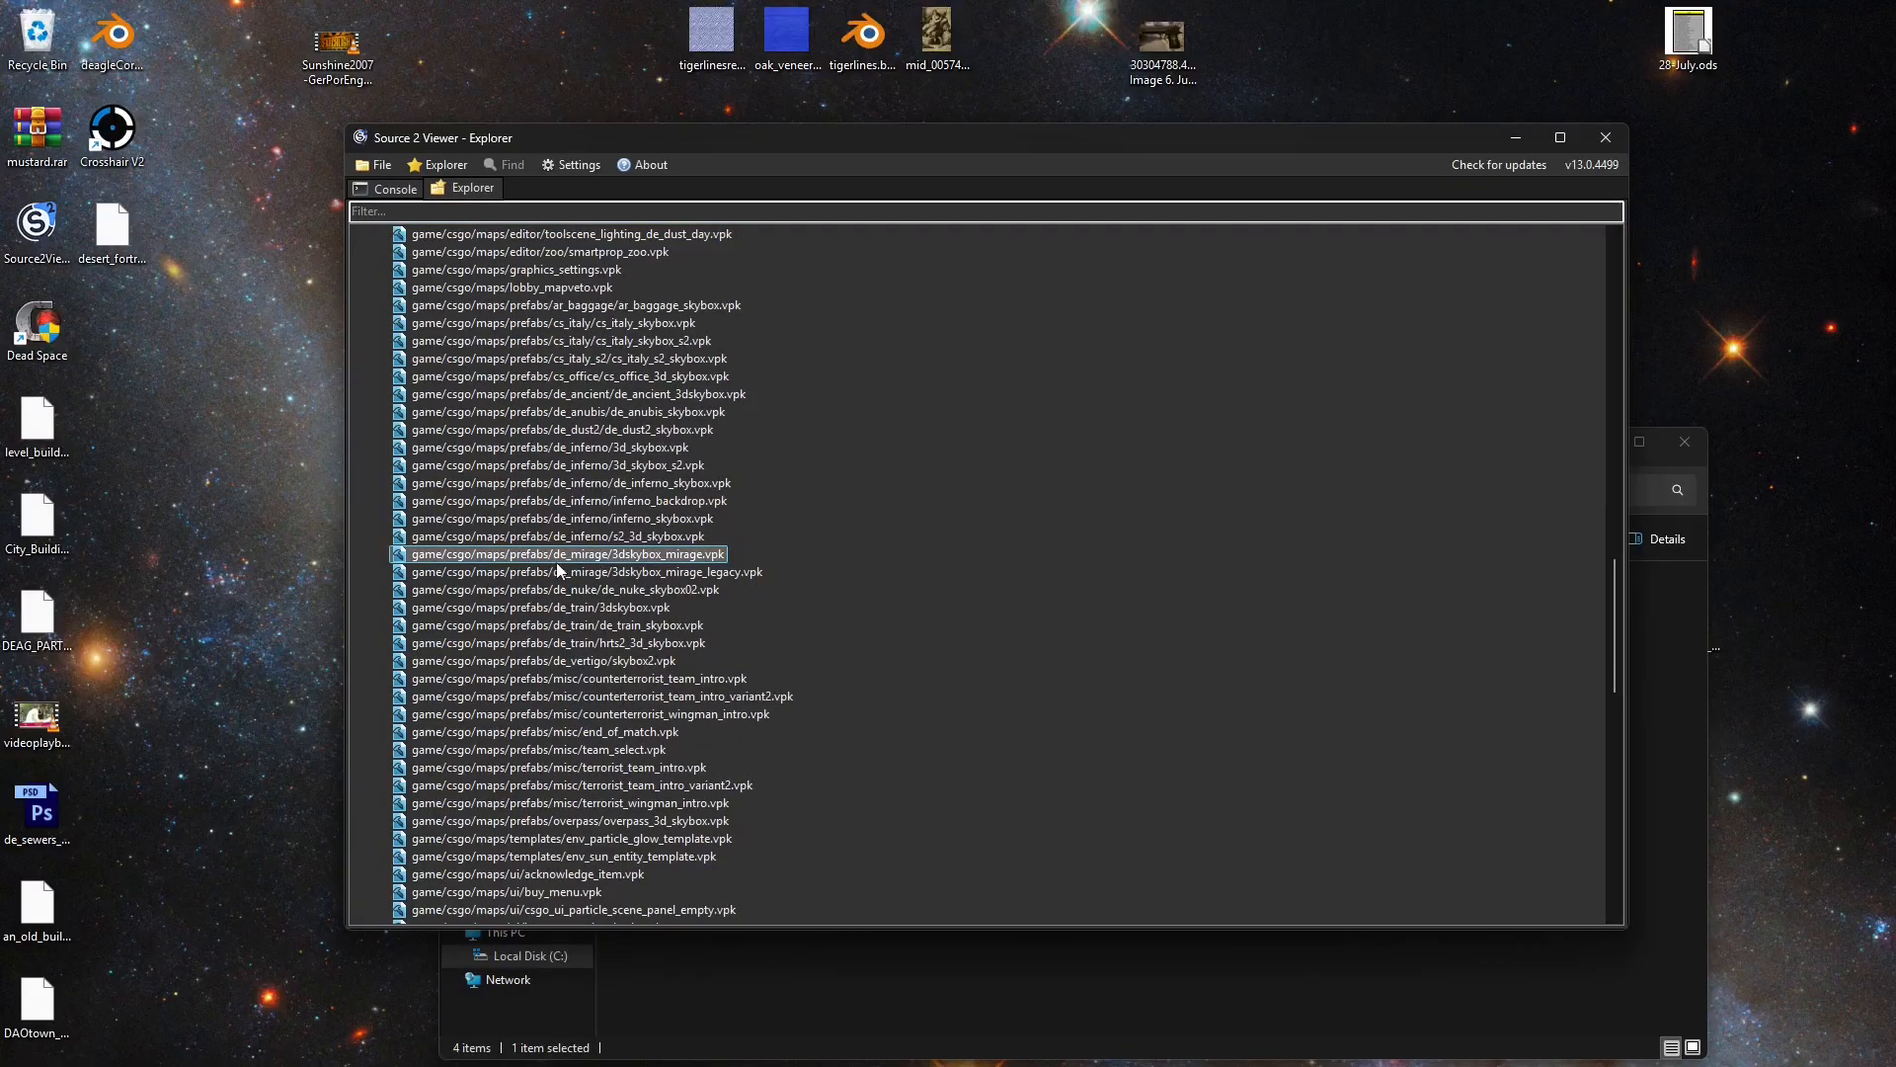
mouse_move(575, 562)
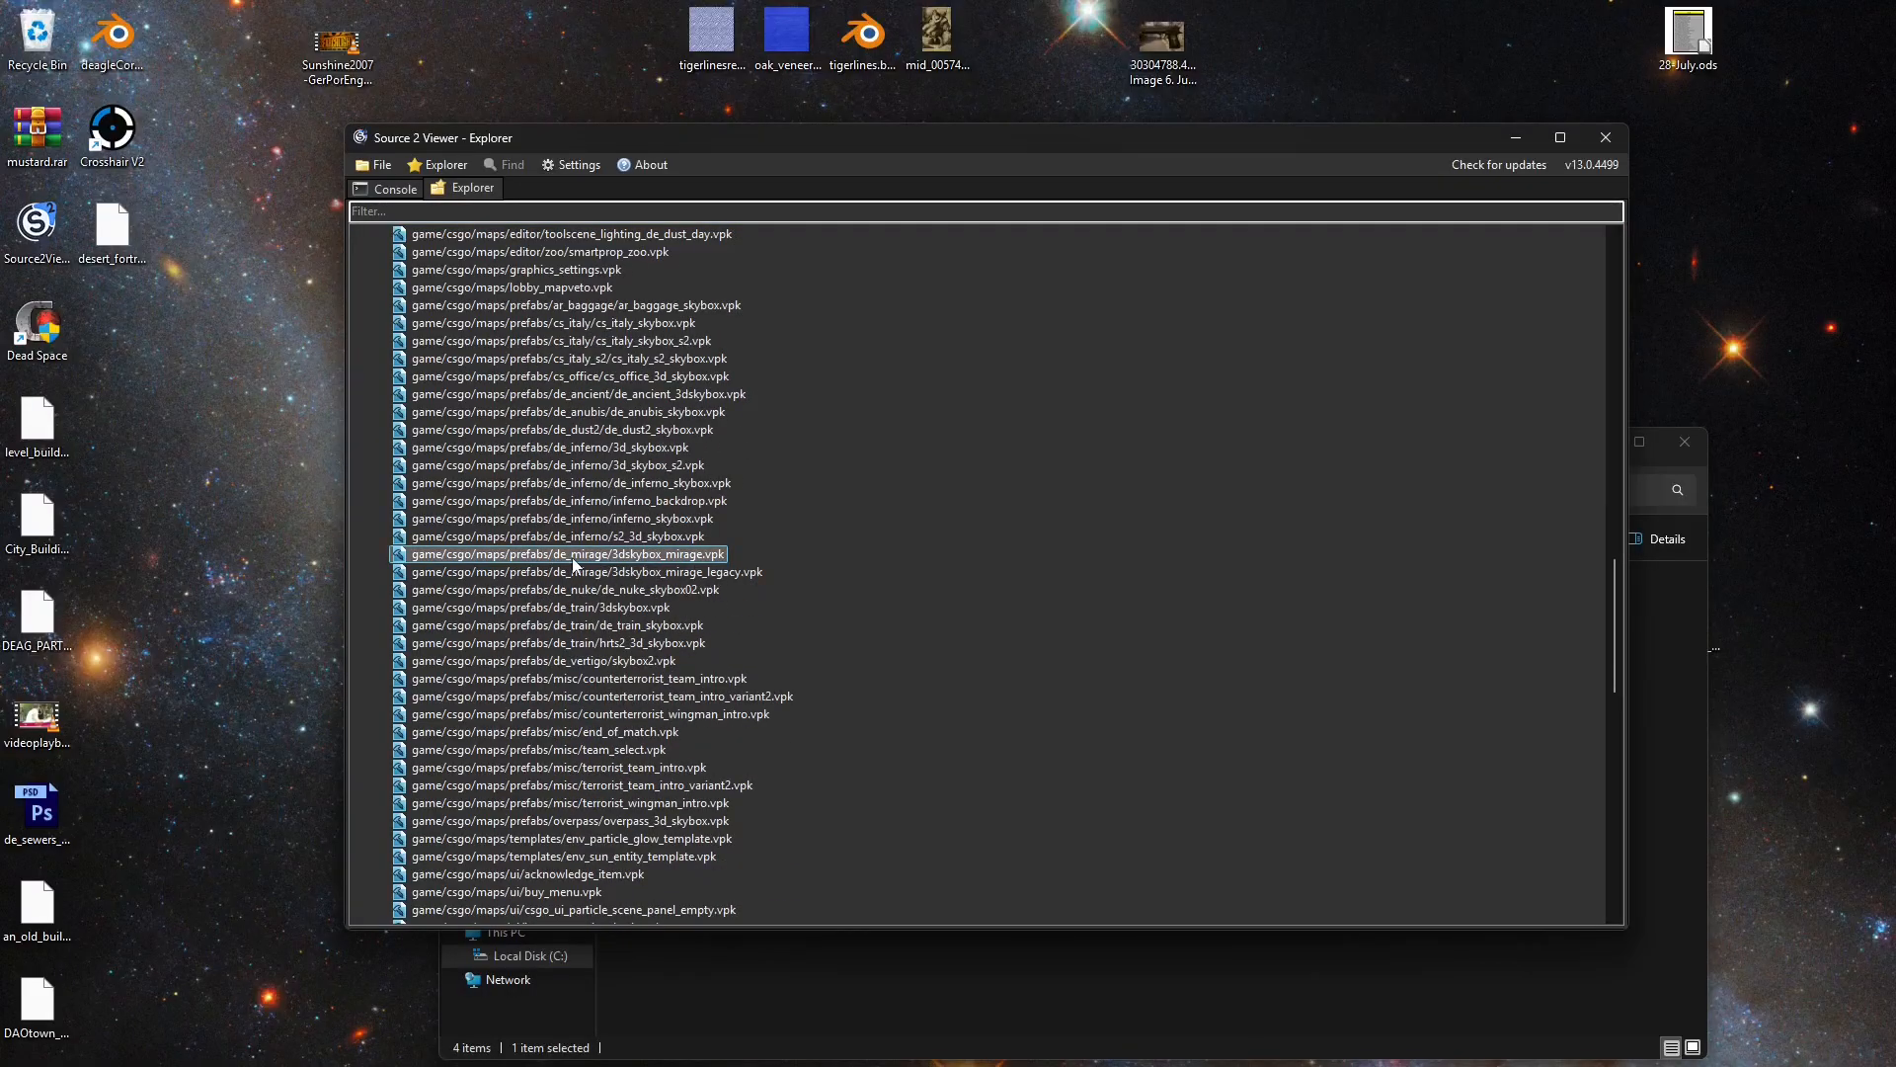
Export 3dskybox_mirage.vpk and 3dskybox_mirage_legacy.vpk into the editmirage addon folder
double_click(565, 554)
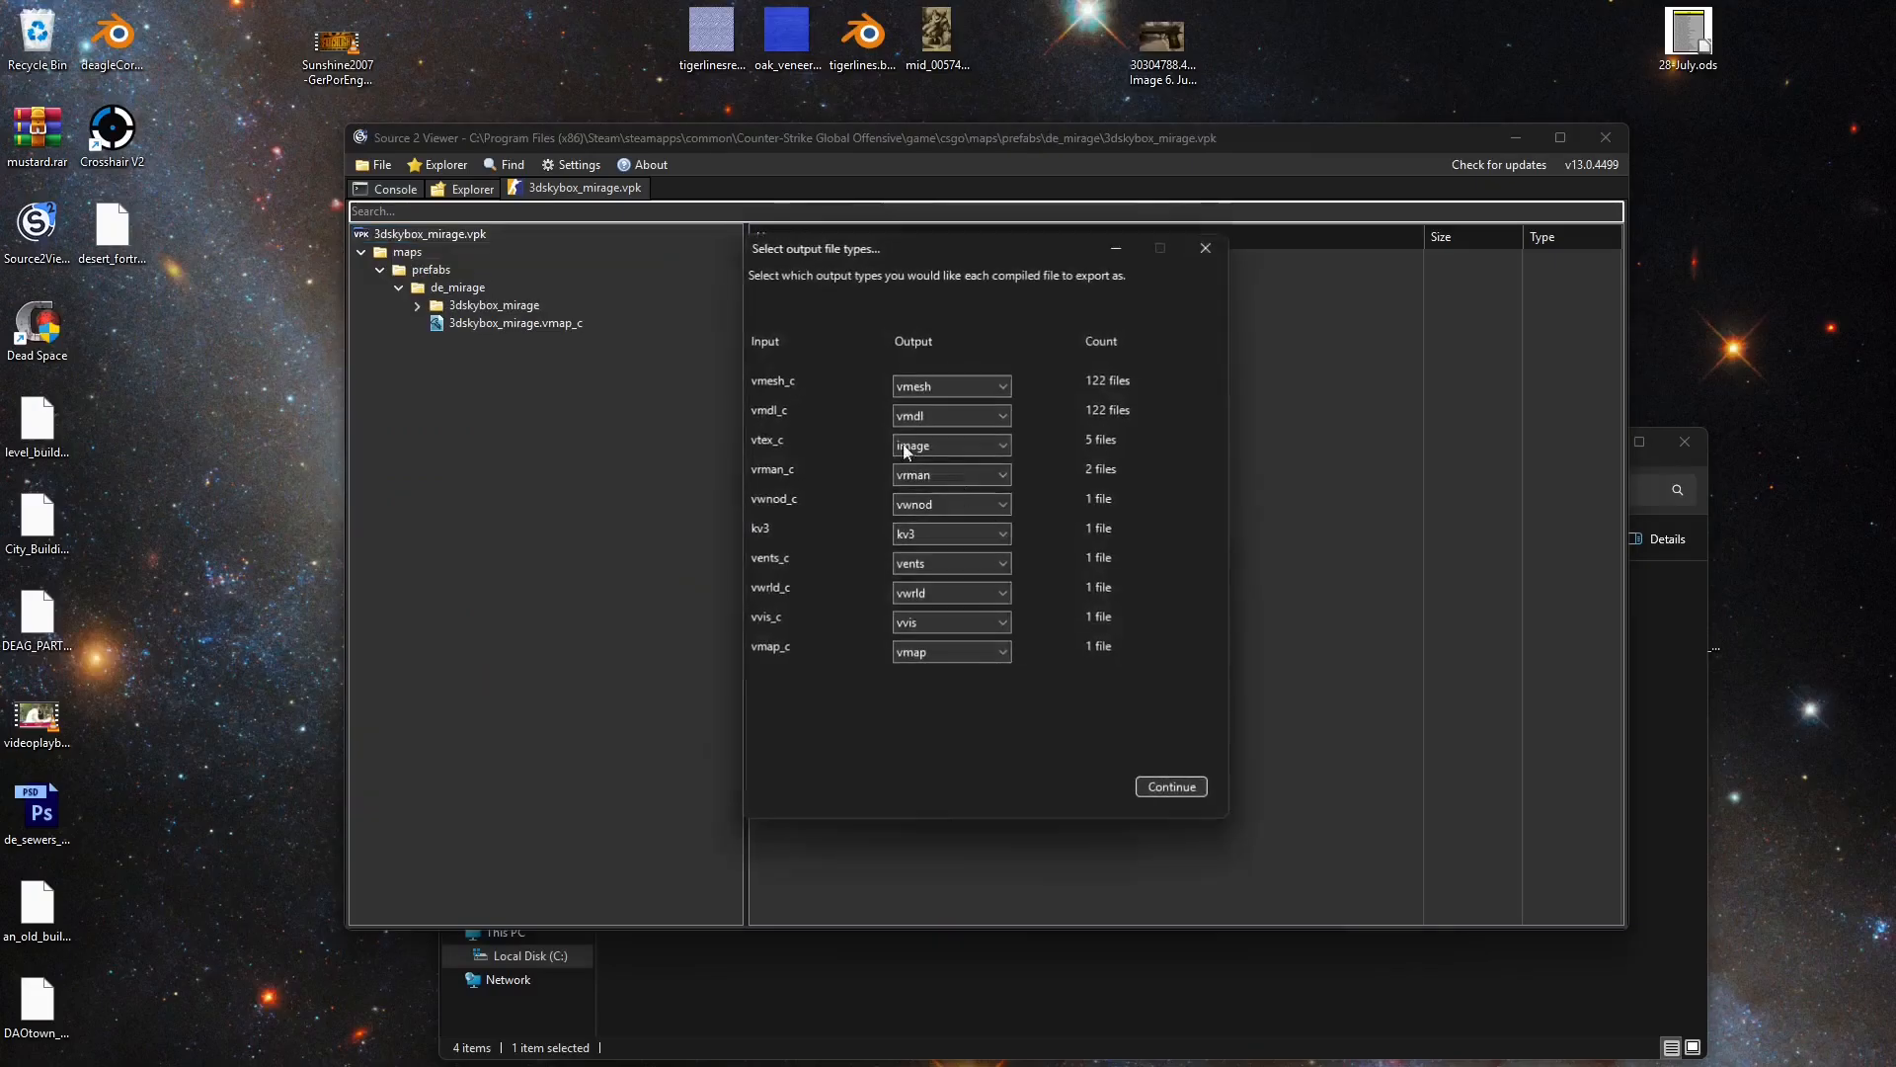
click(1168, 787)
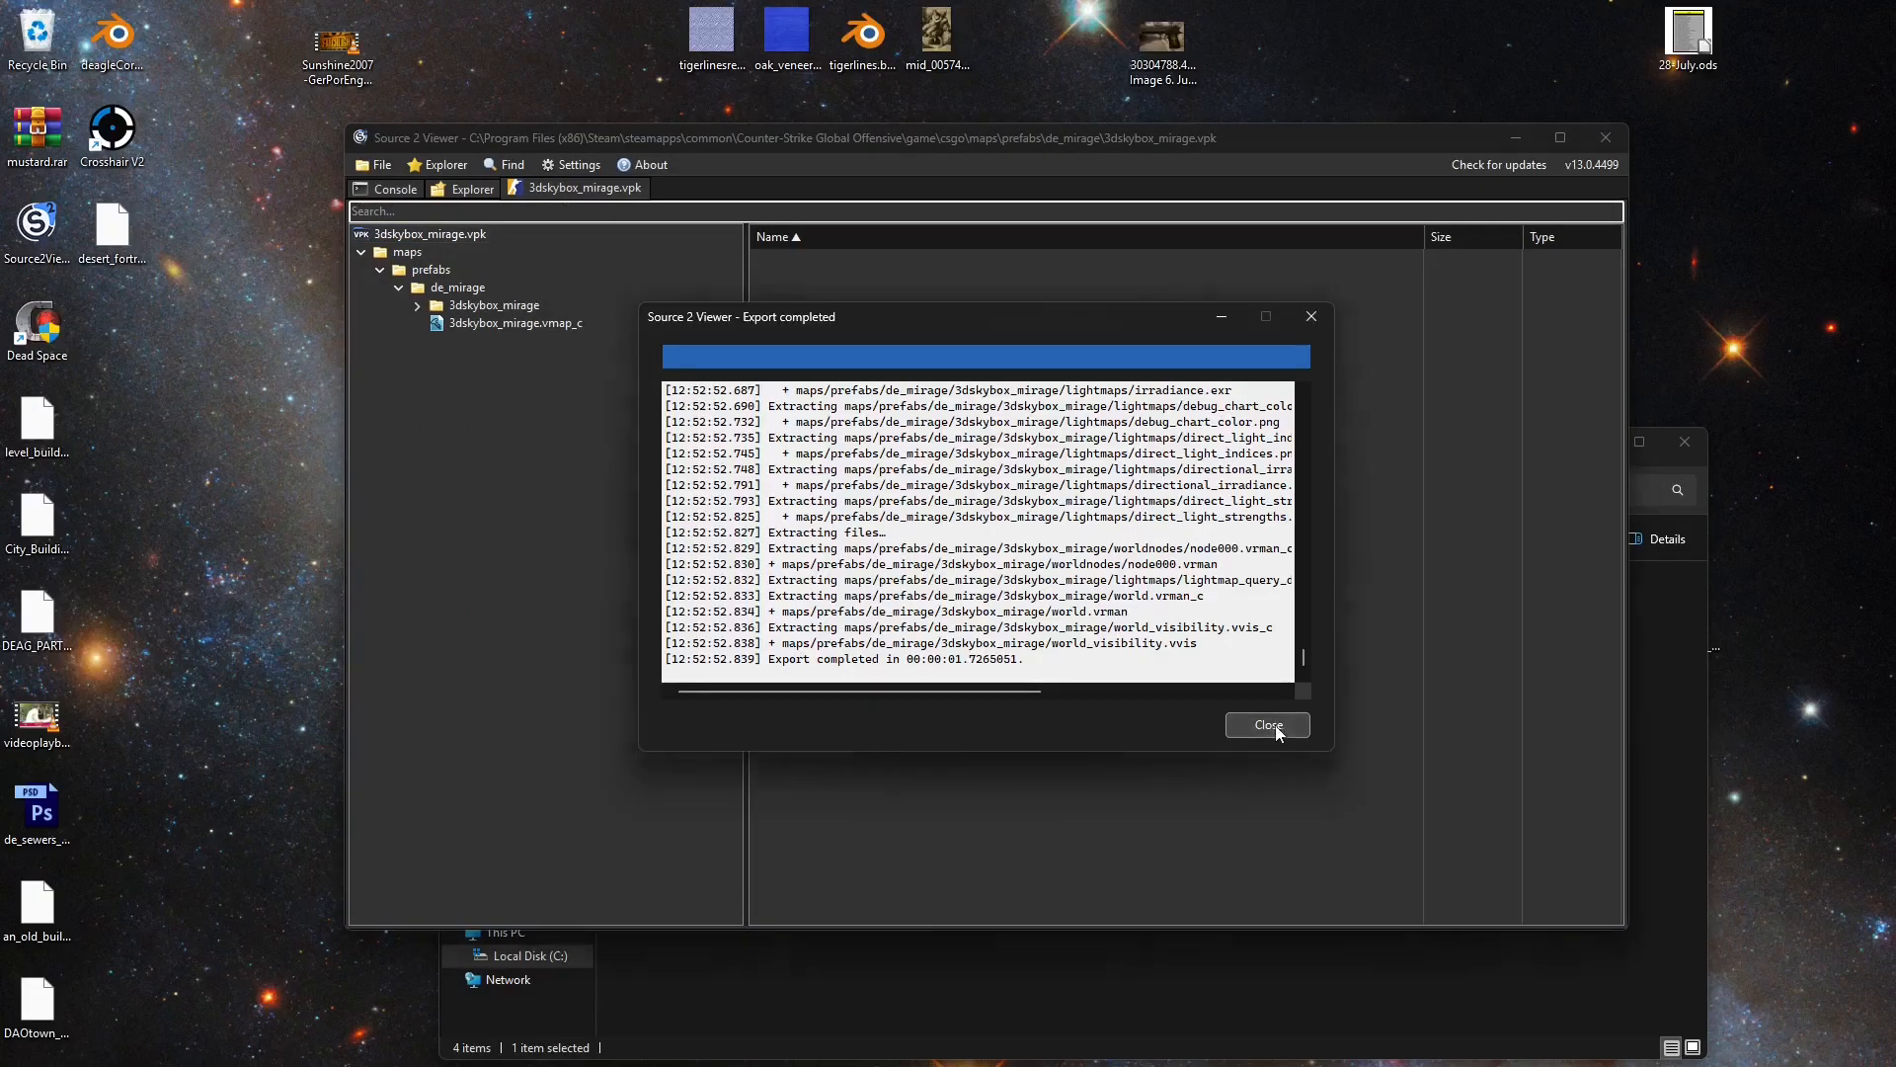
click(1266, 726)
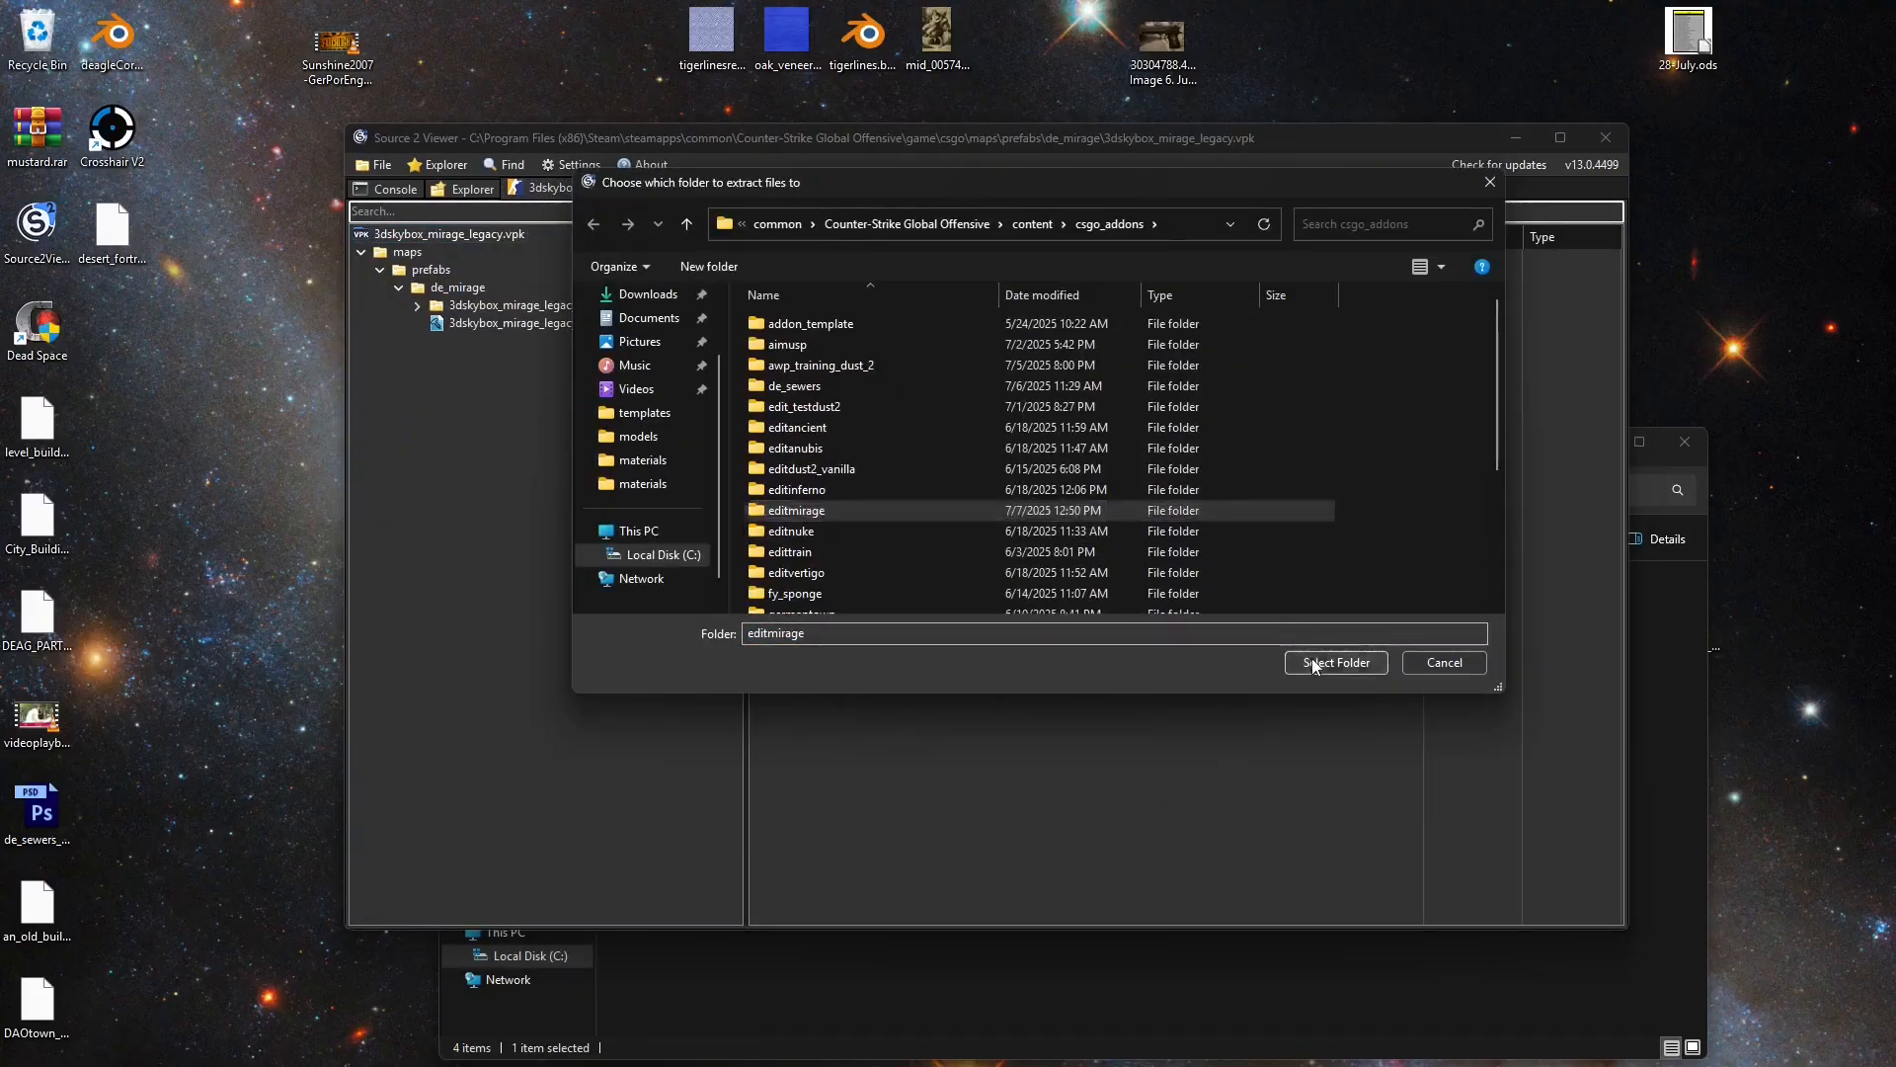
click(1335, 661)
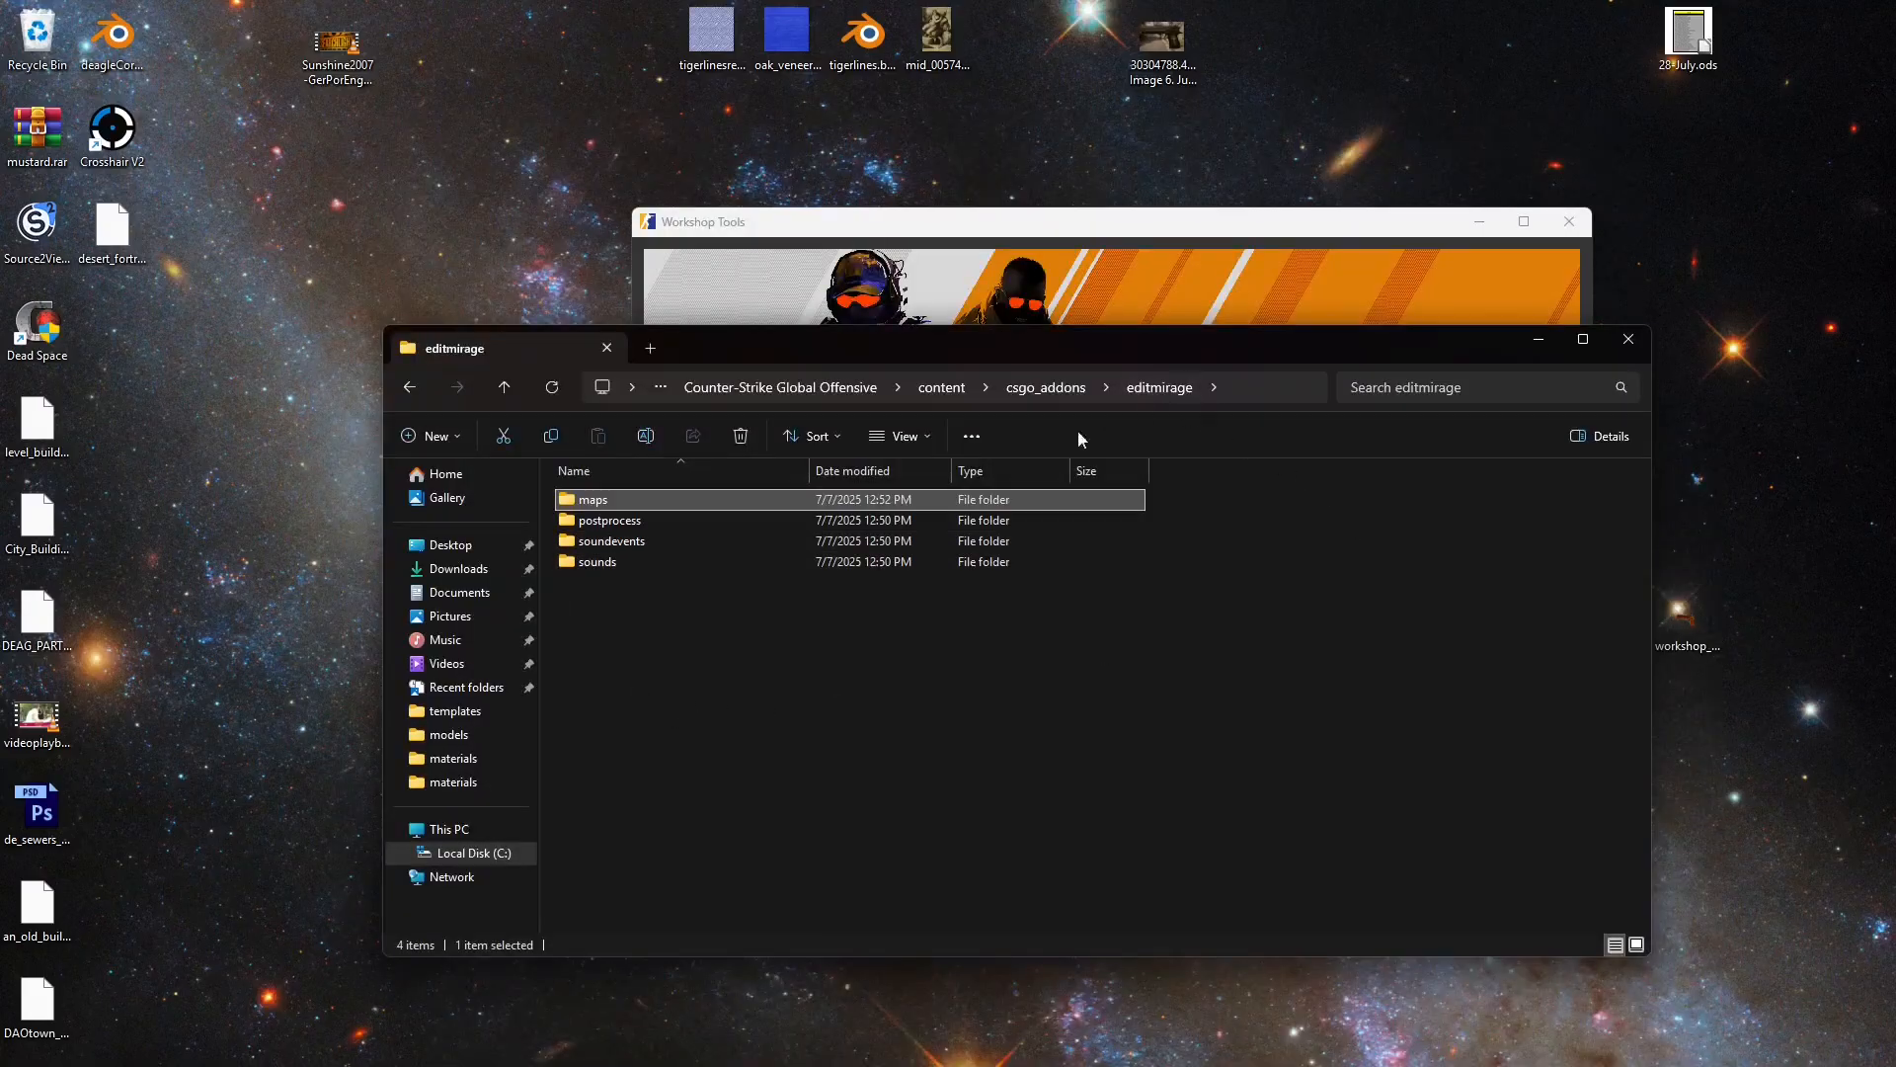
Delete content_examples, the old editmirage.vmap and de_mirage.nav from the addon's maps folder
double_click(594, 497)
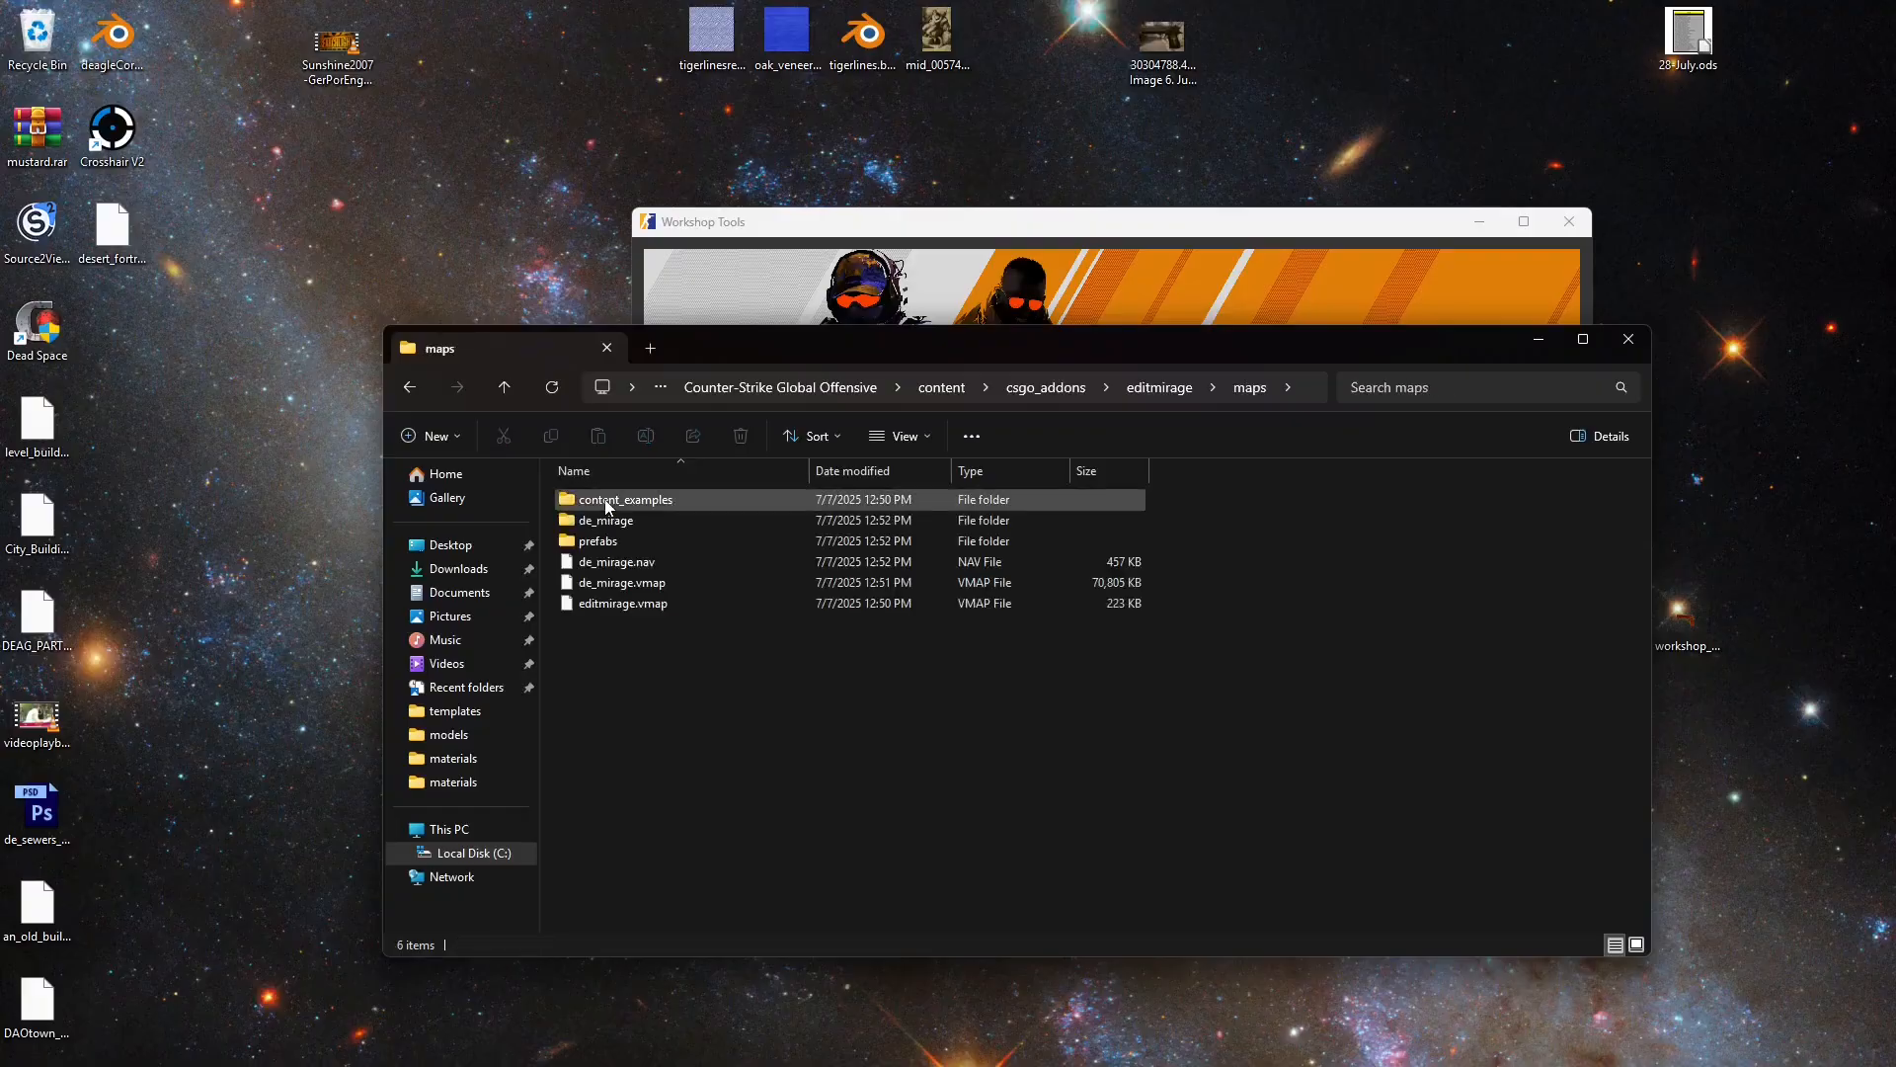
click(626, 497)
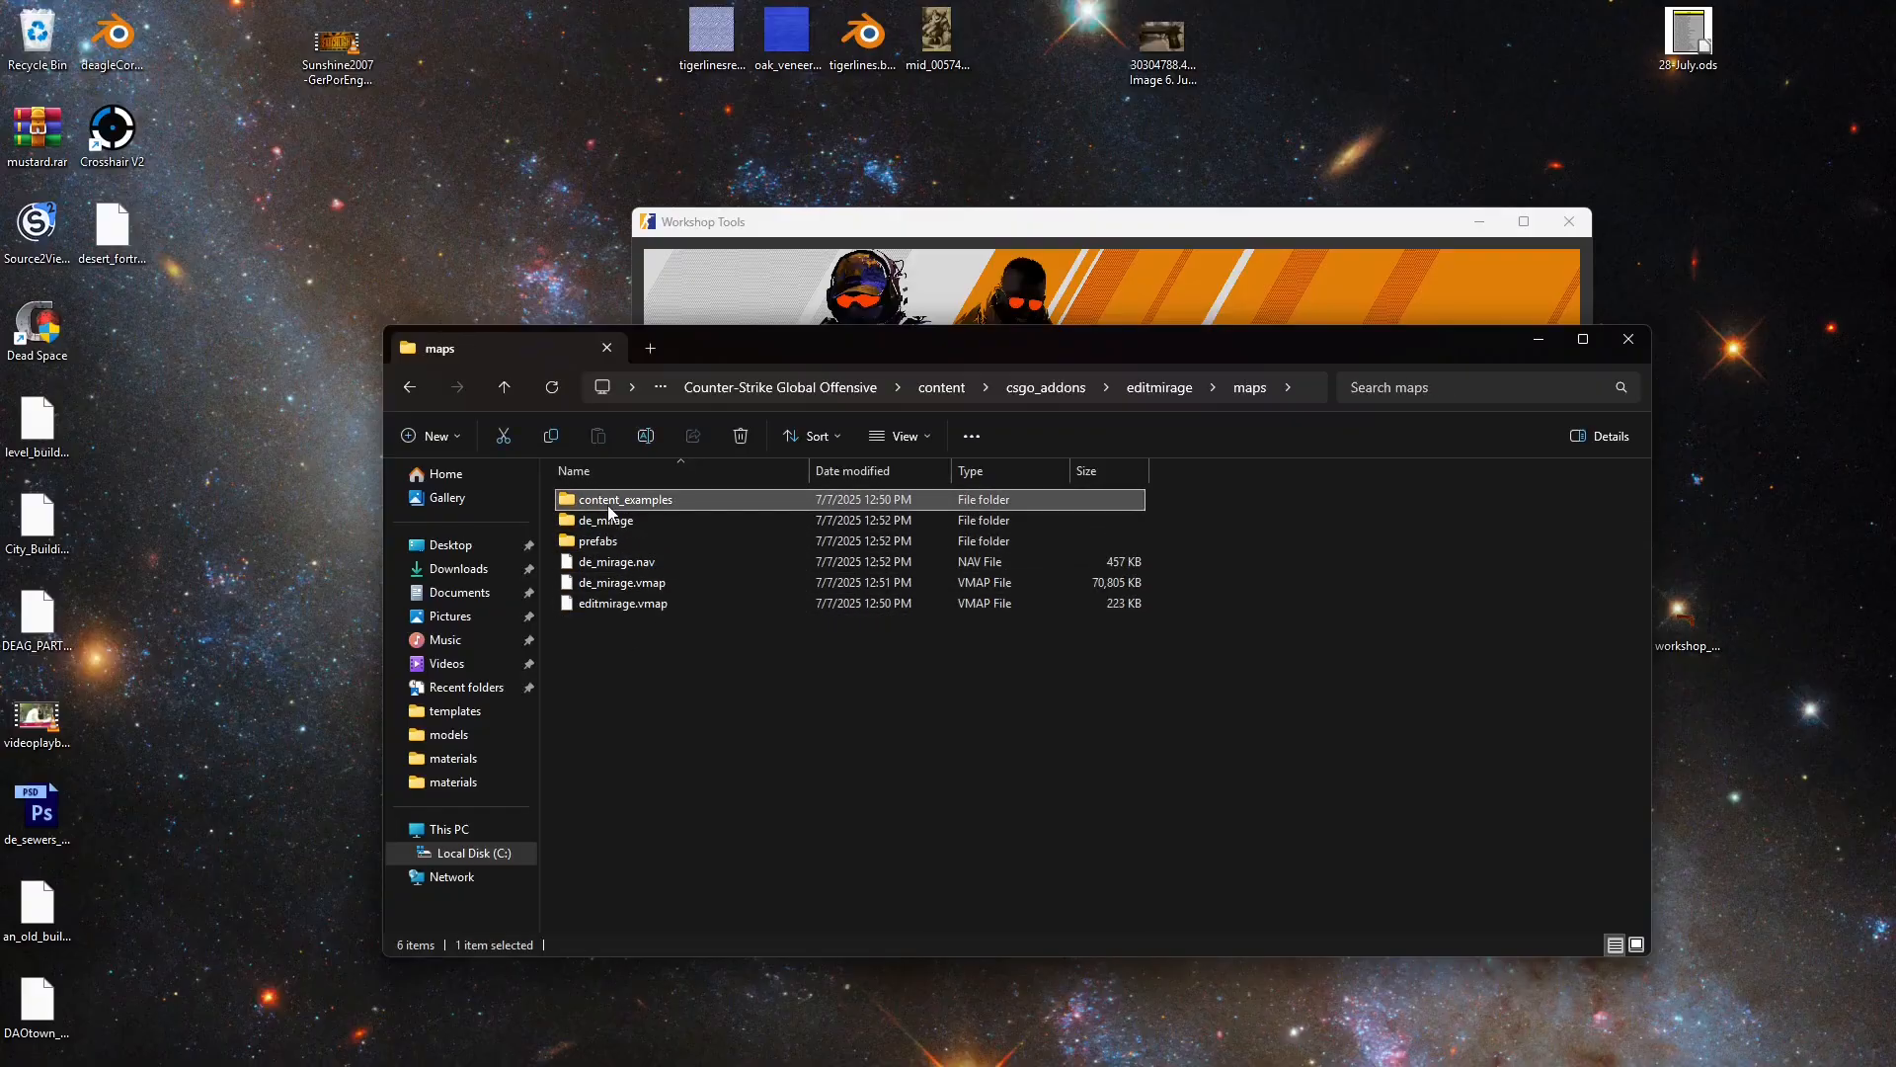
click(623, 602)
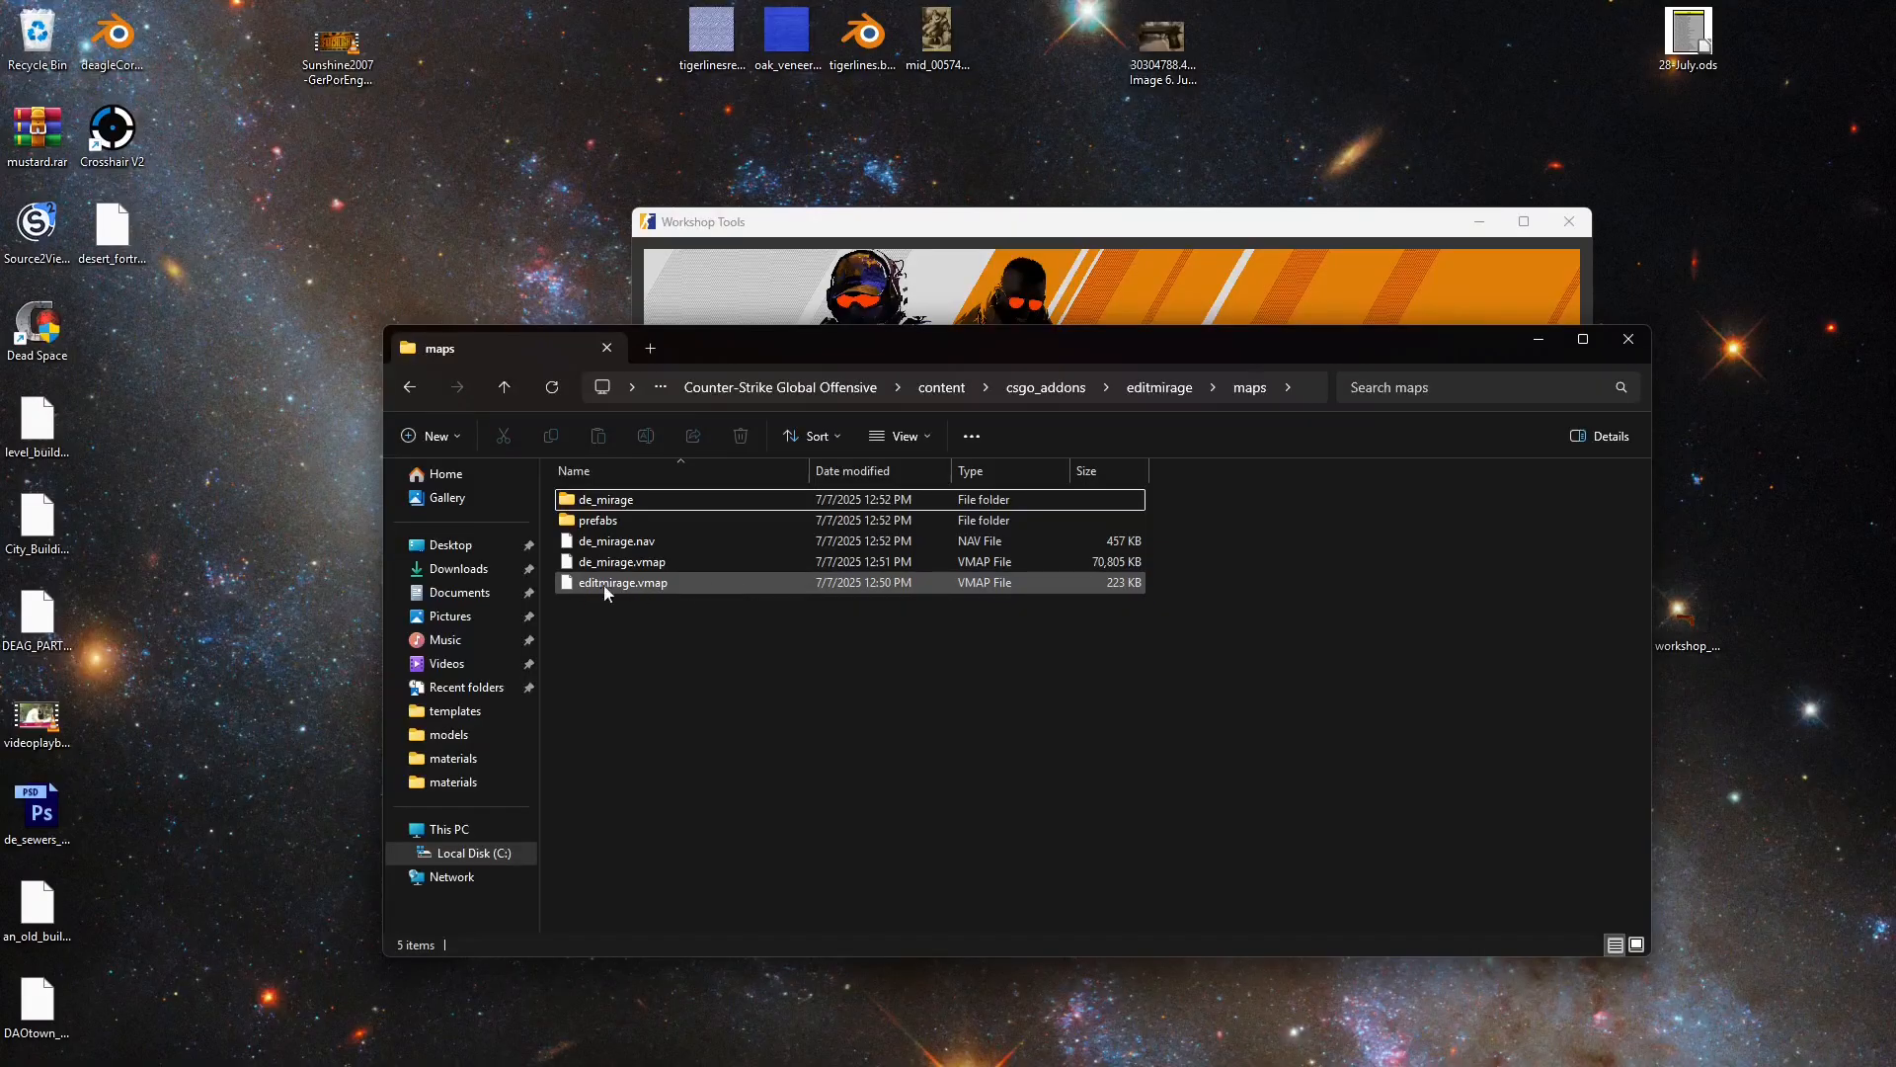
click(623, 582)
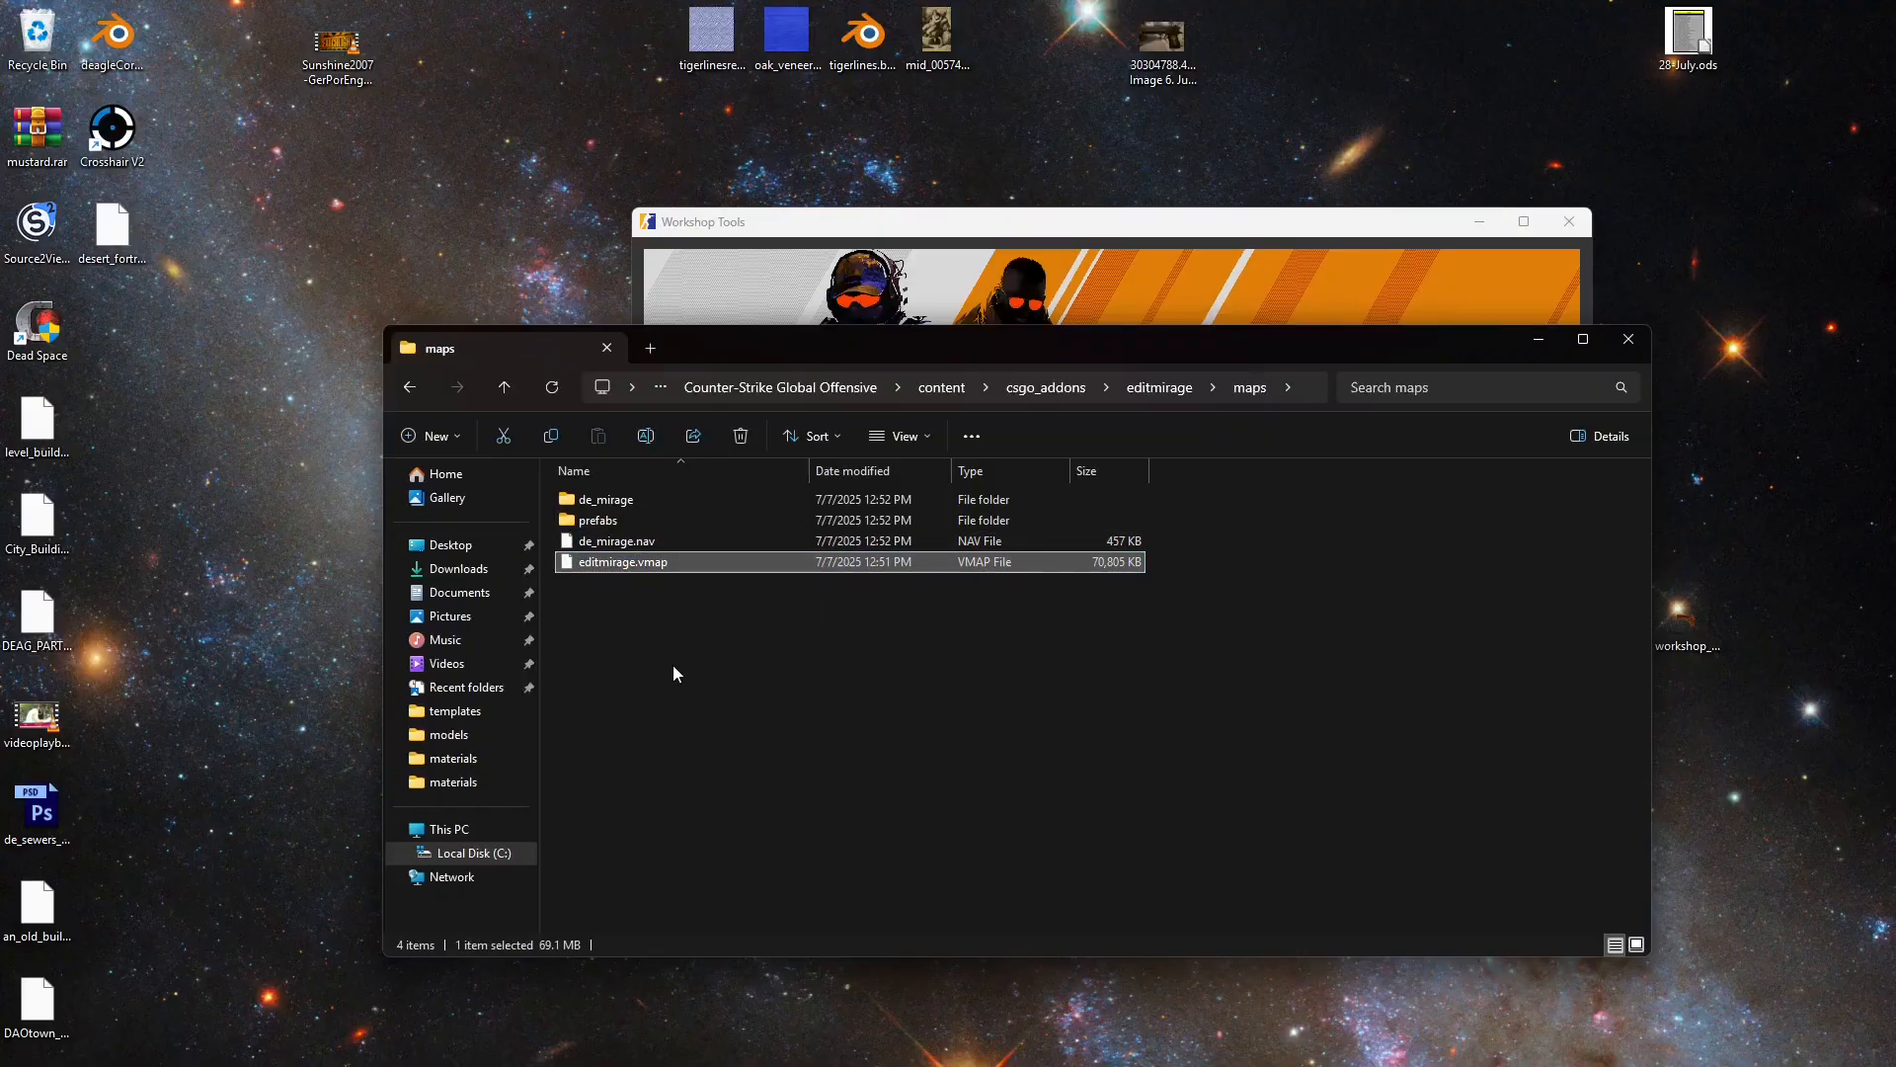
mouse_move(642, 635)
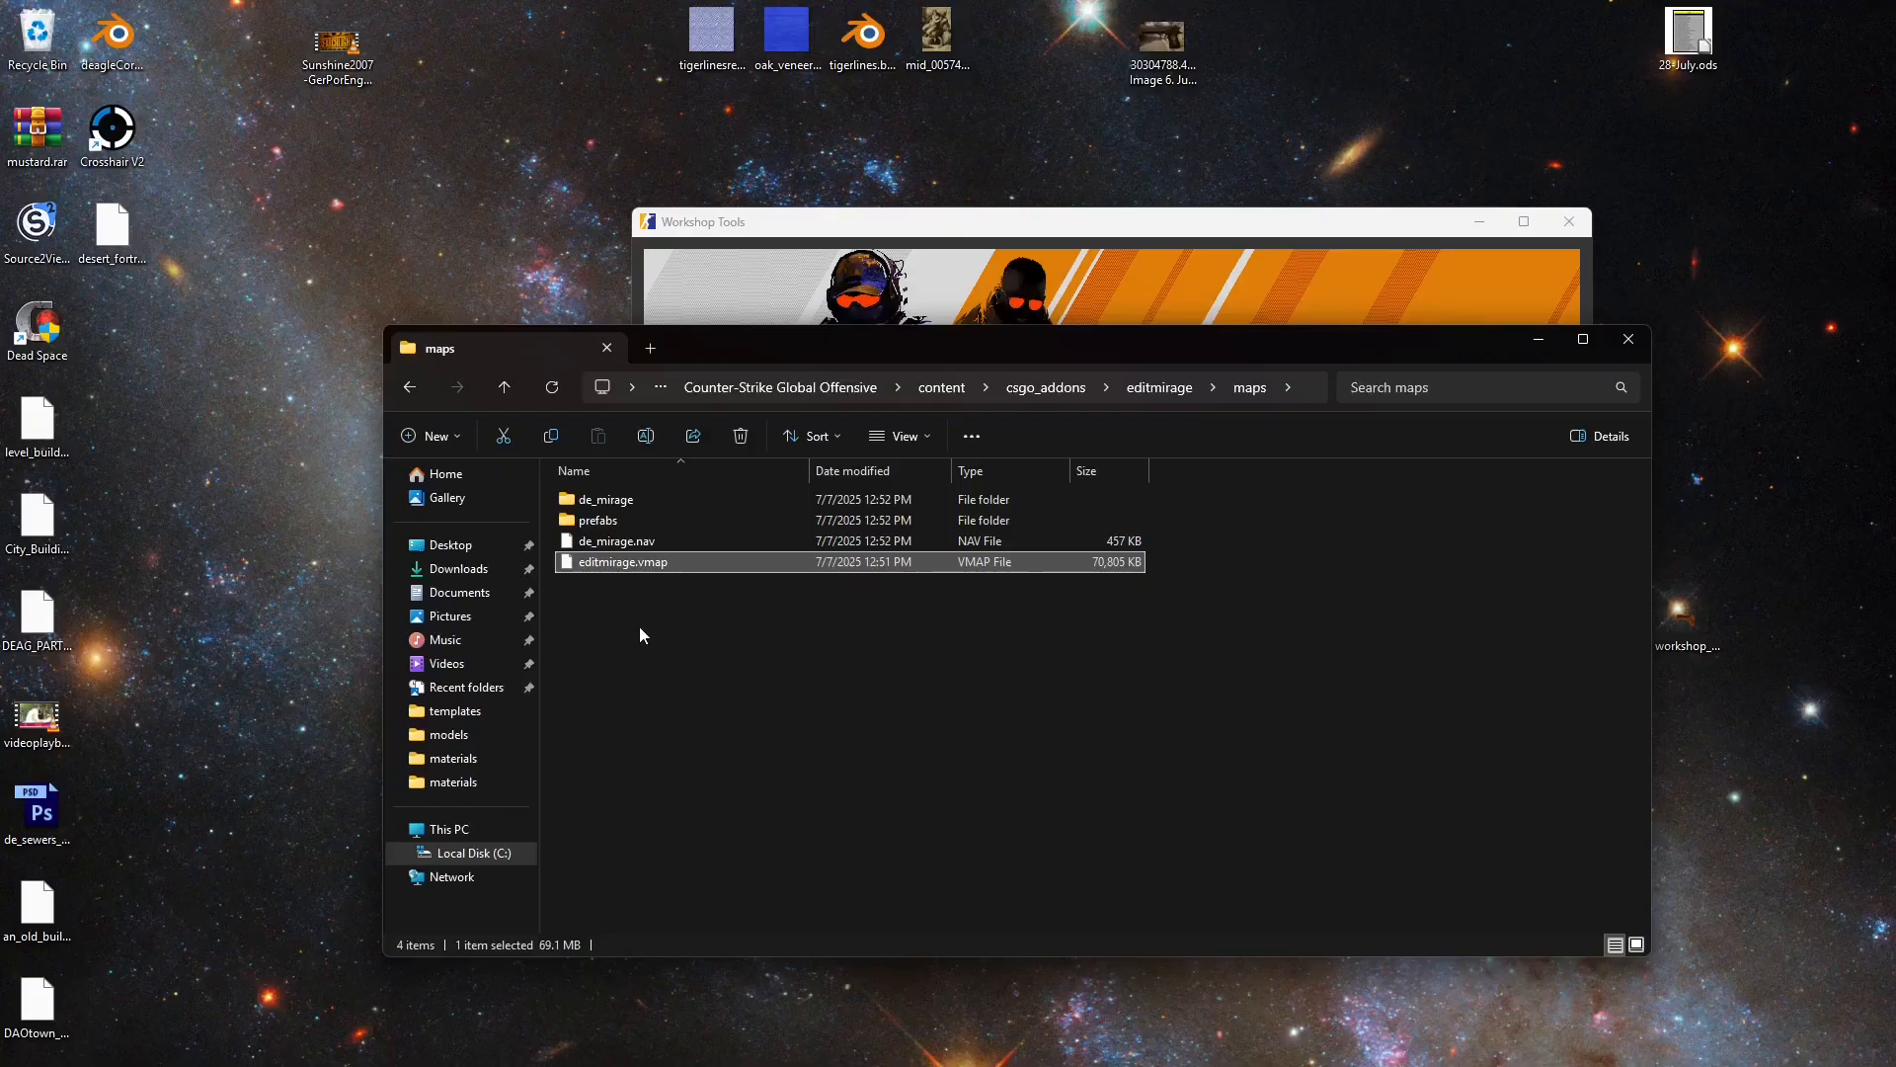
click(617, 540)
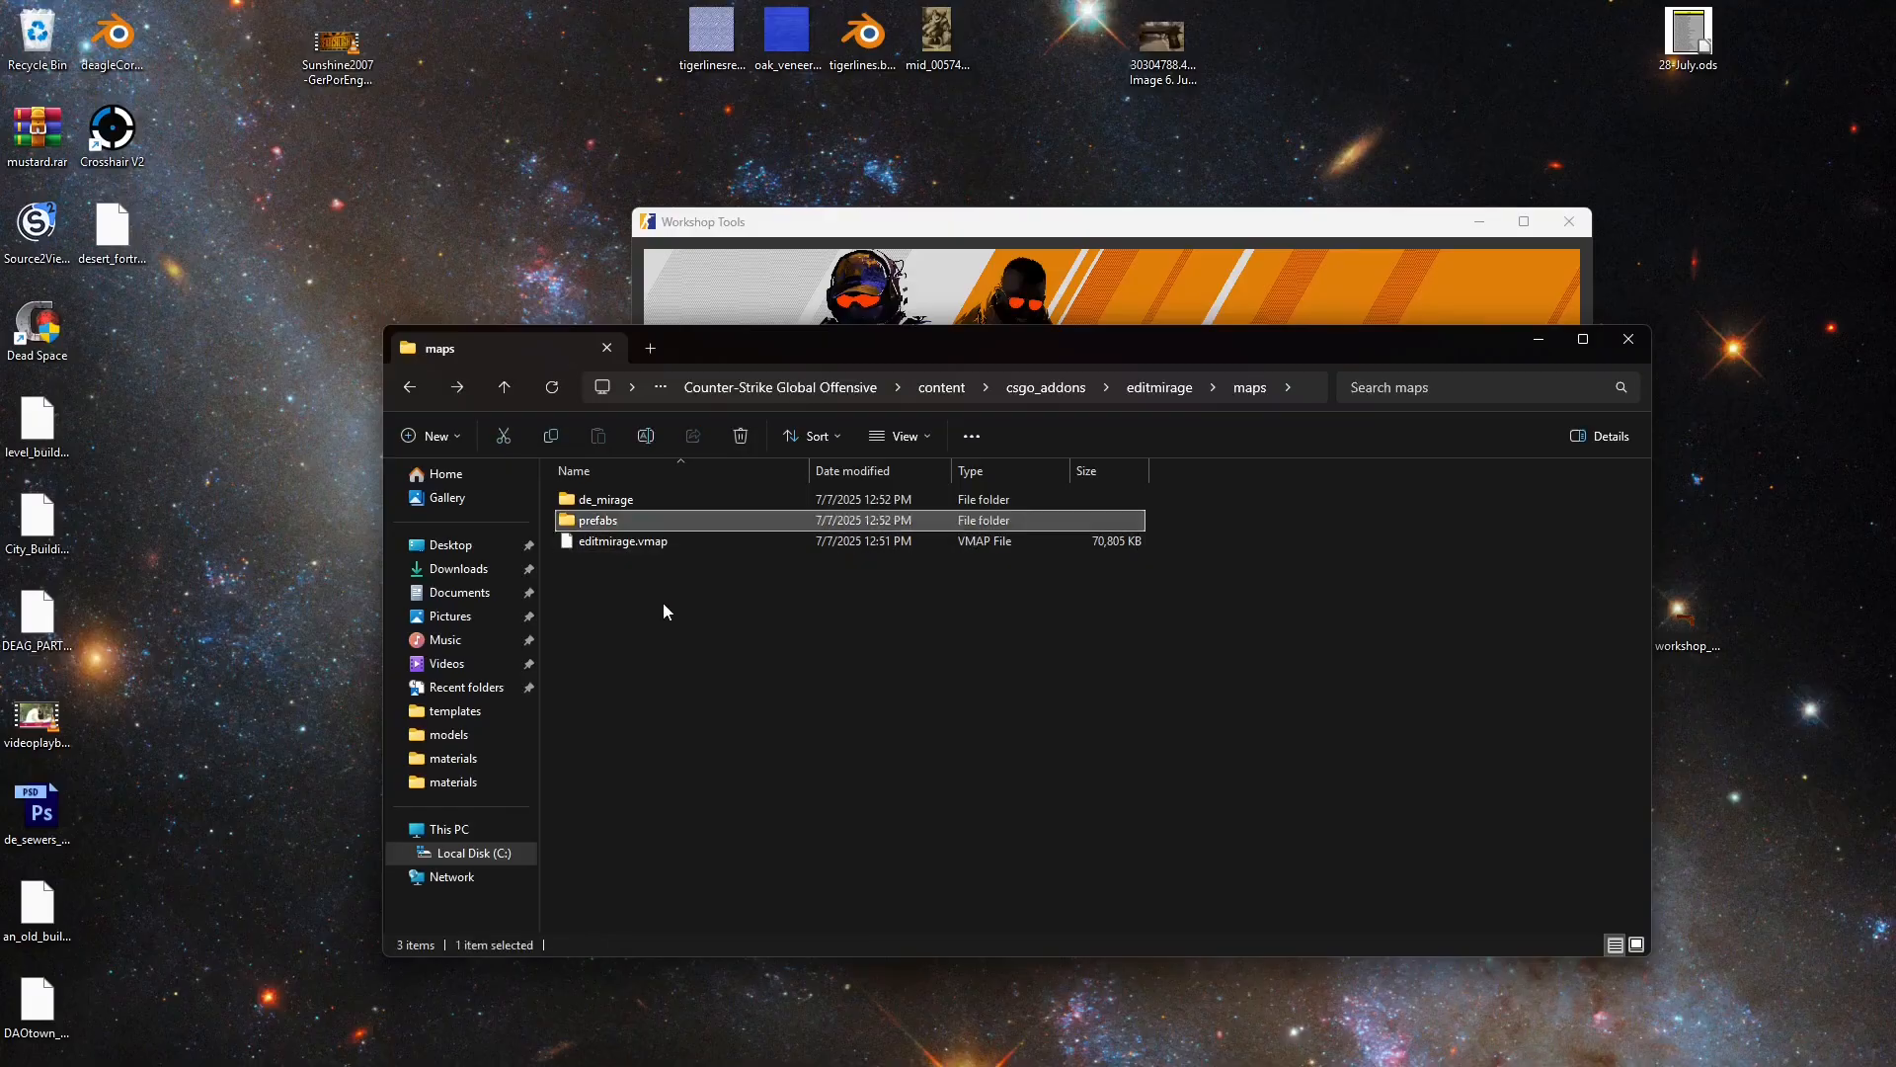
double_click(605, 497)
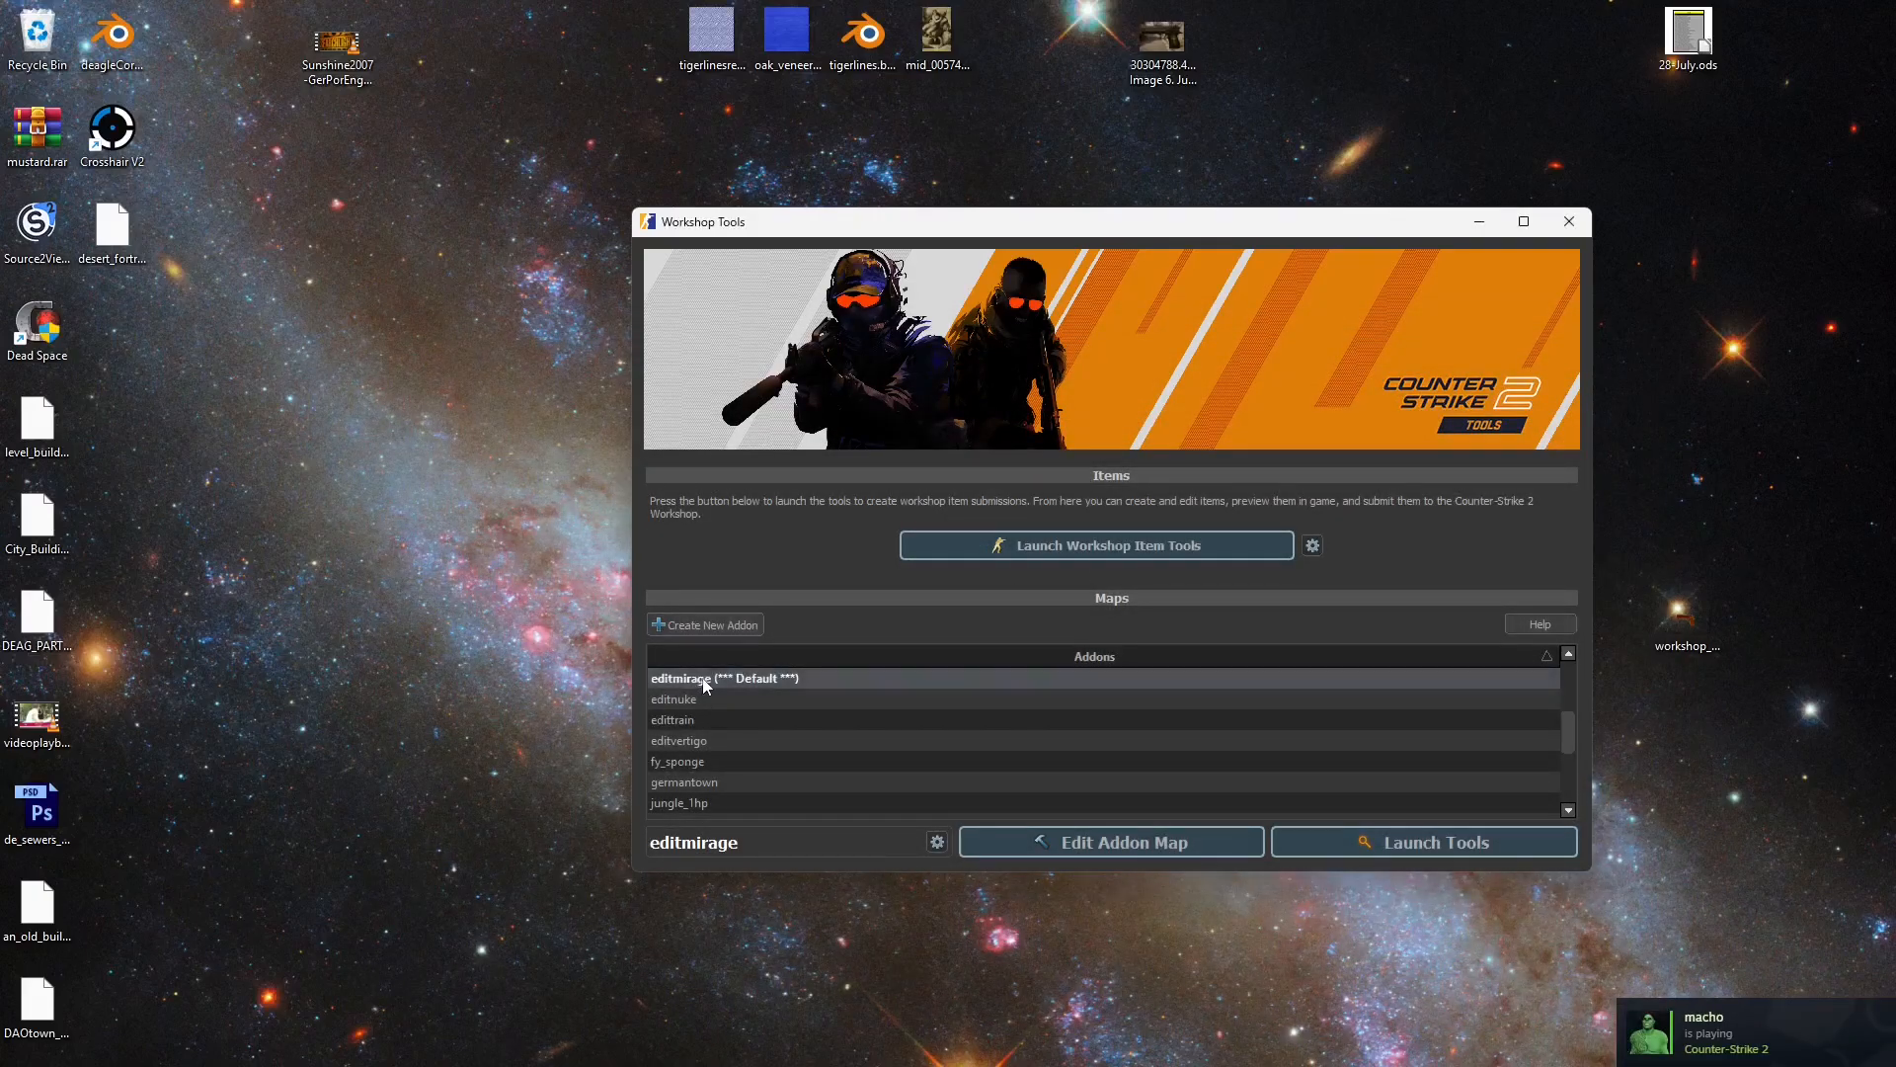
Open editmirage in Hammer and fly the view over the Mirage courtyard and rooftops
click(1109, 840)
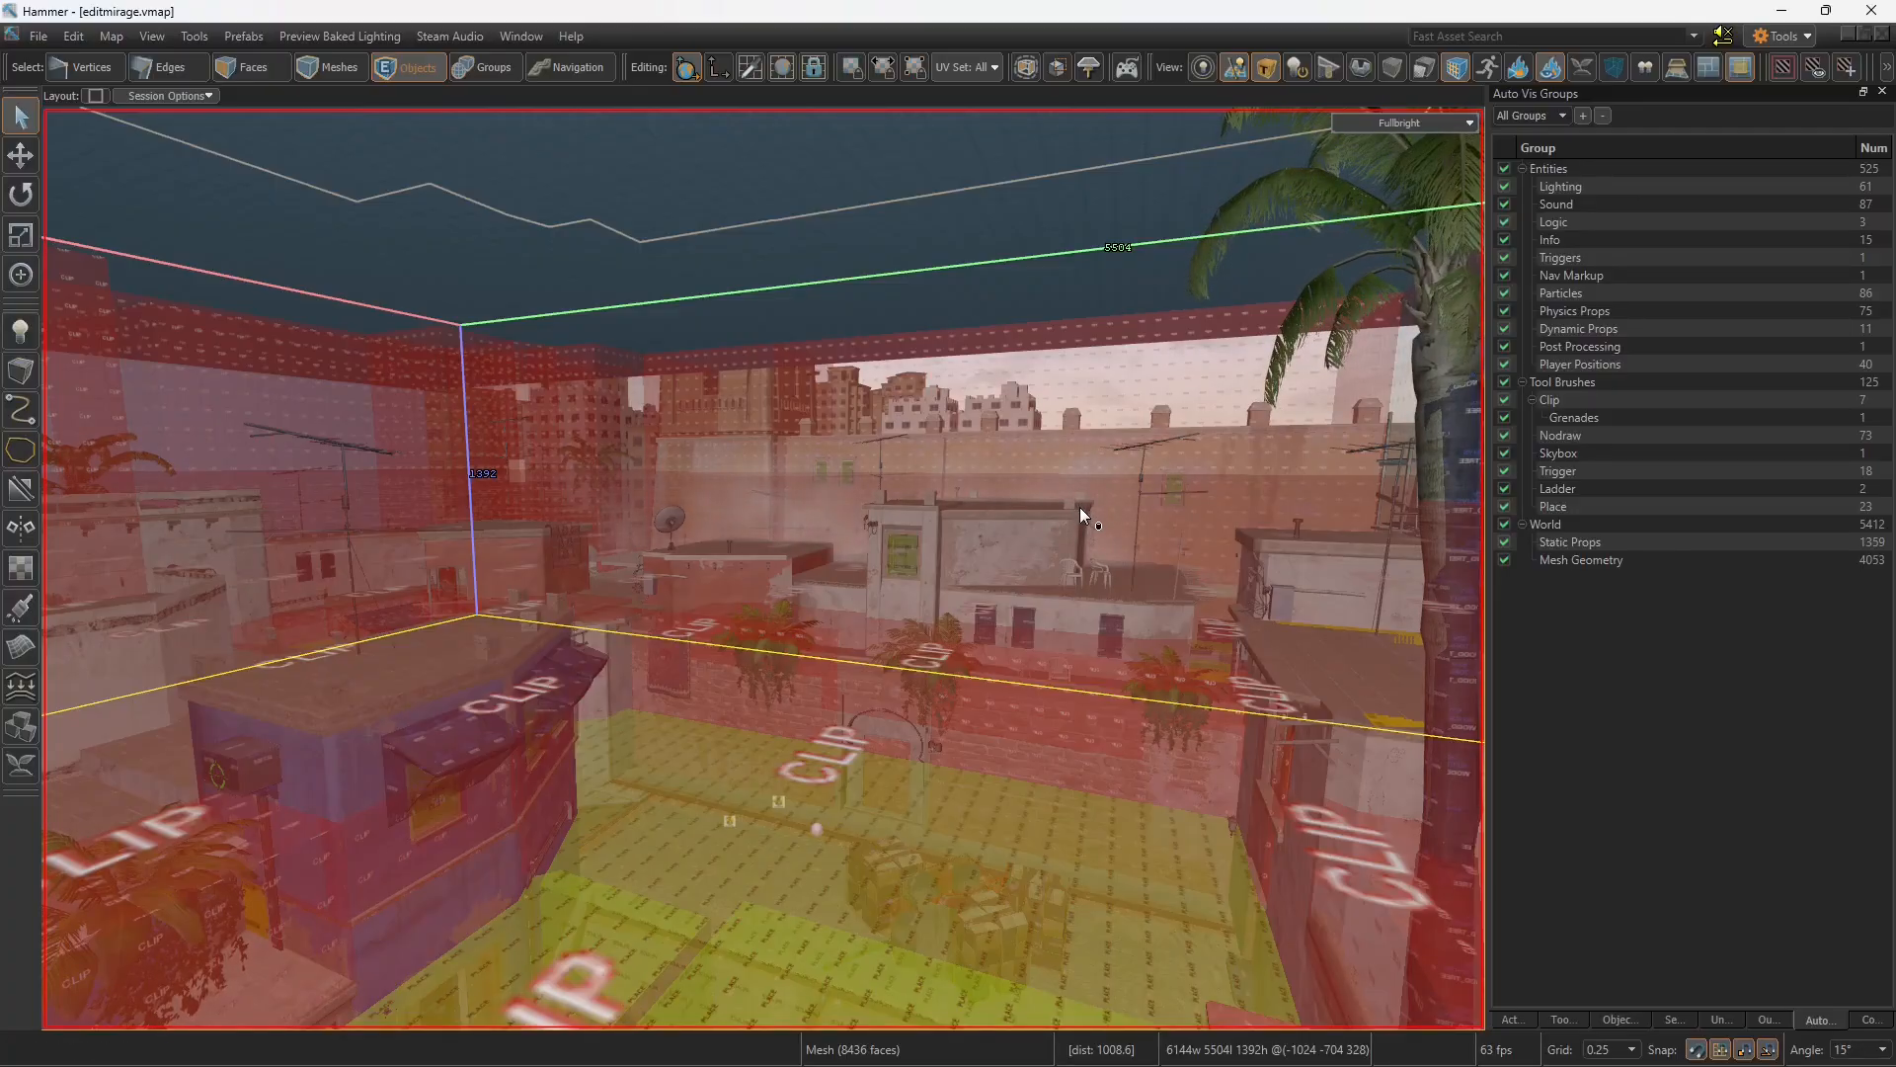
drag(1082, 514, 764, 569)
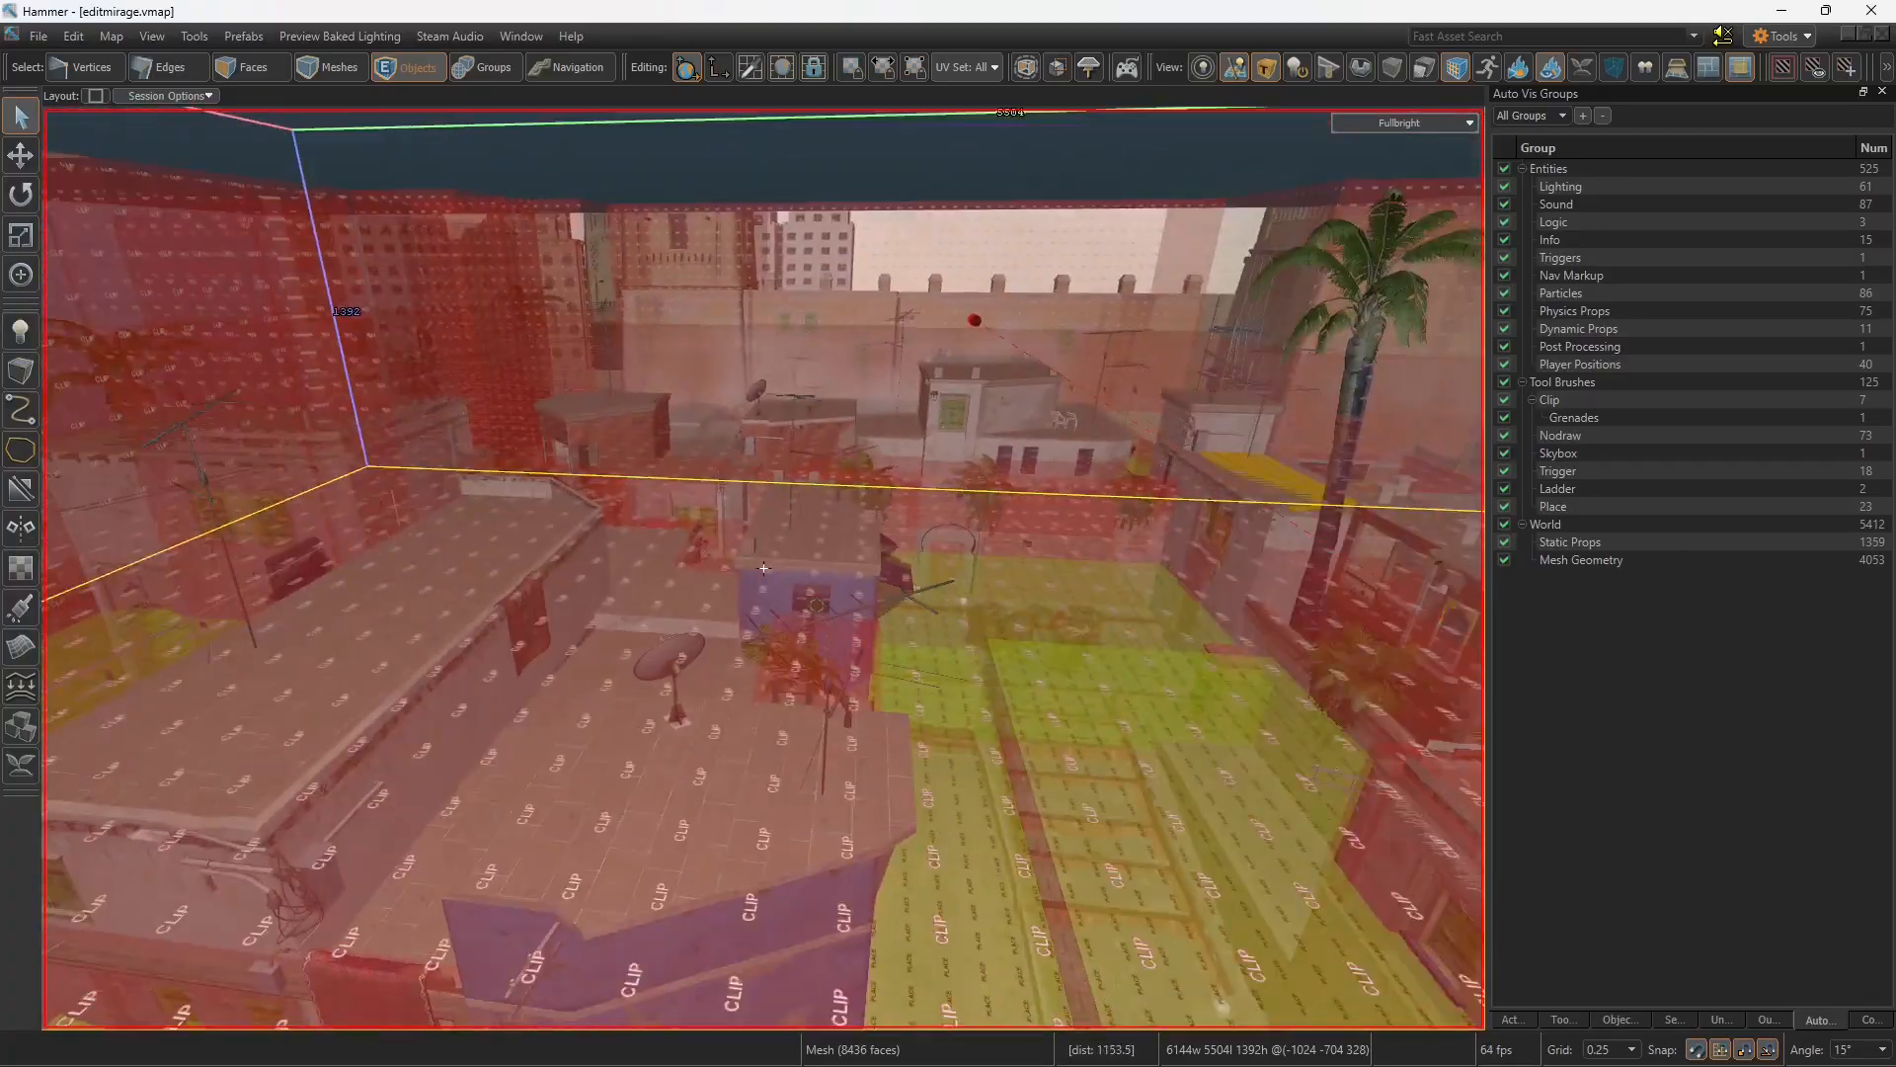
drag(762, 569, 915, 542)
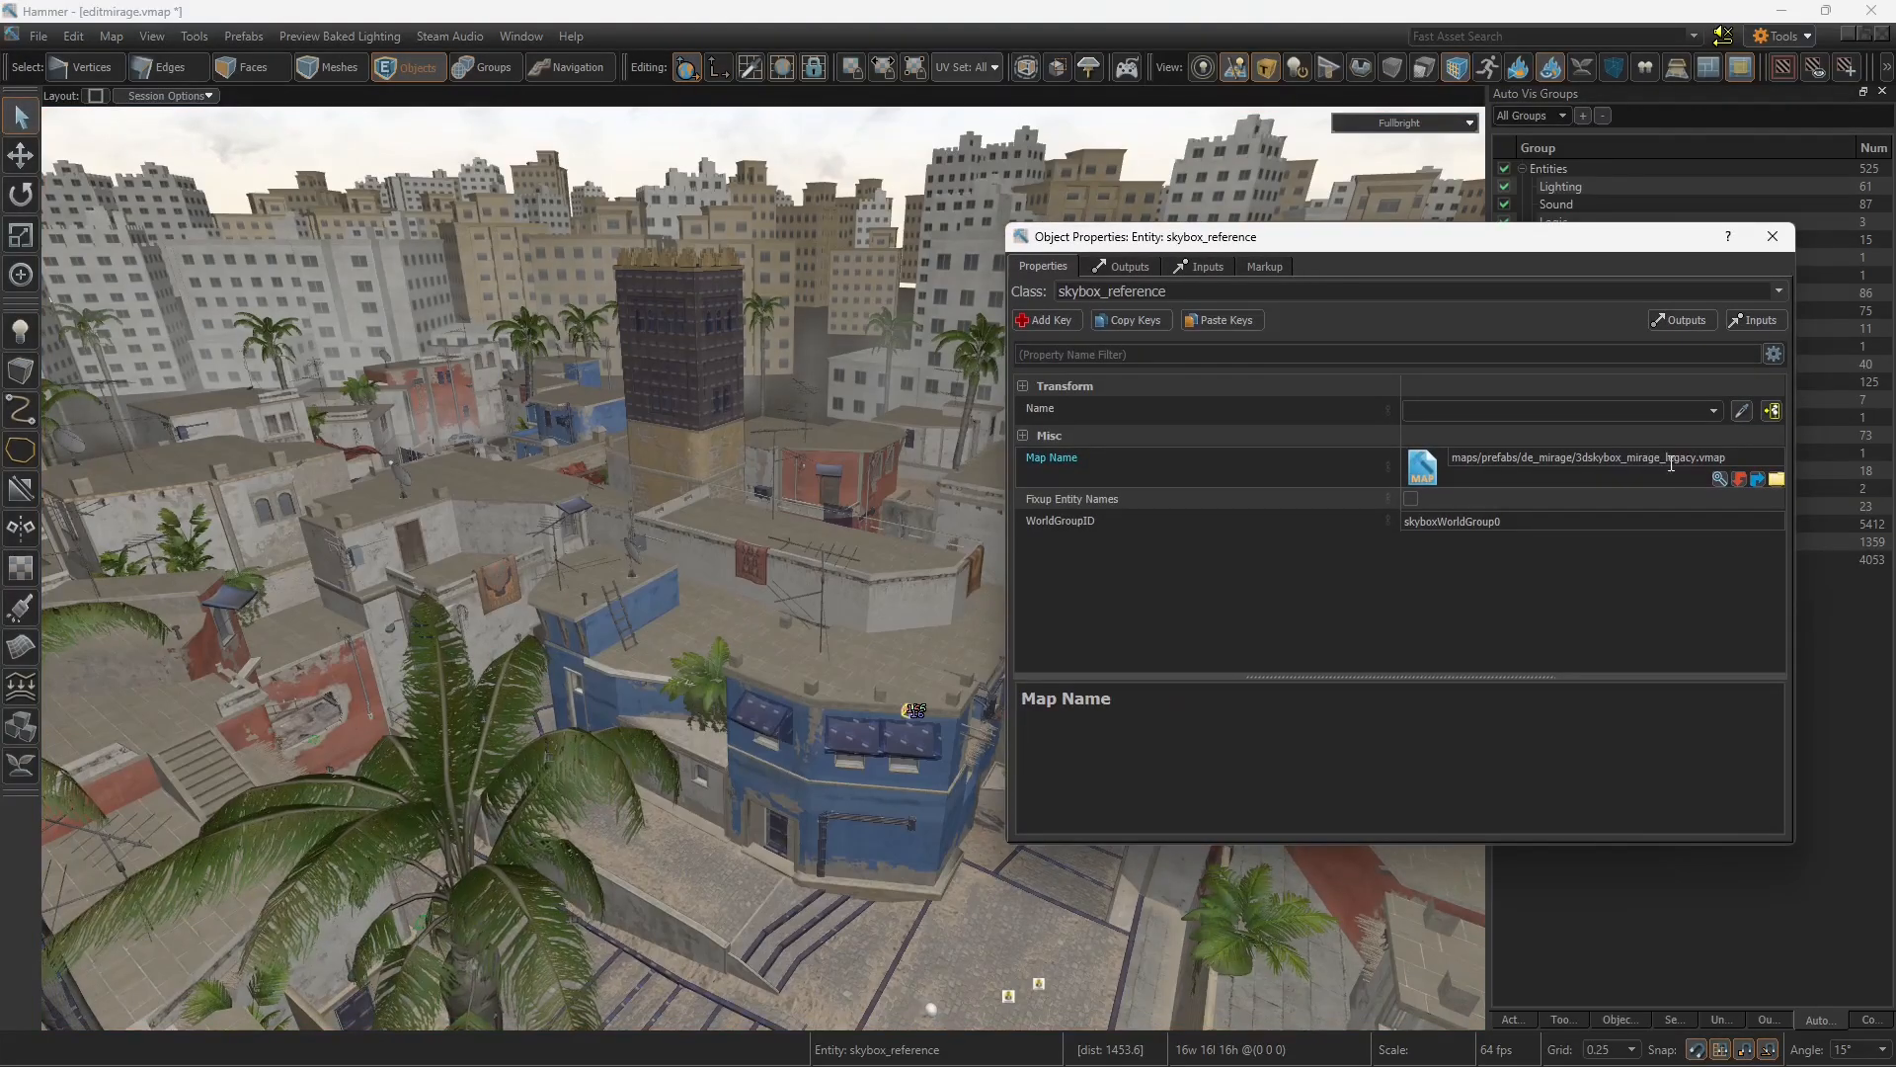
Open the referenced 3dskybox_mirage.vmap, then view and close its World properties
click(1572, 457)
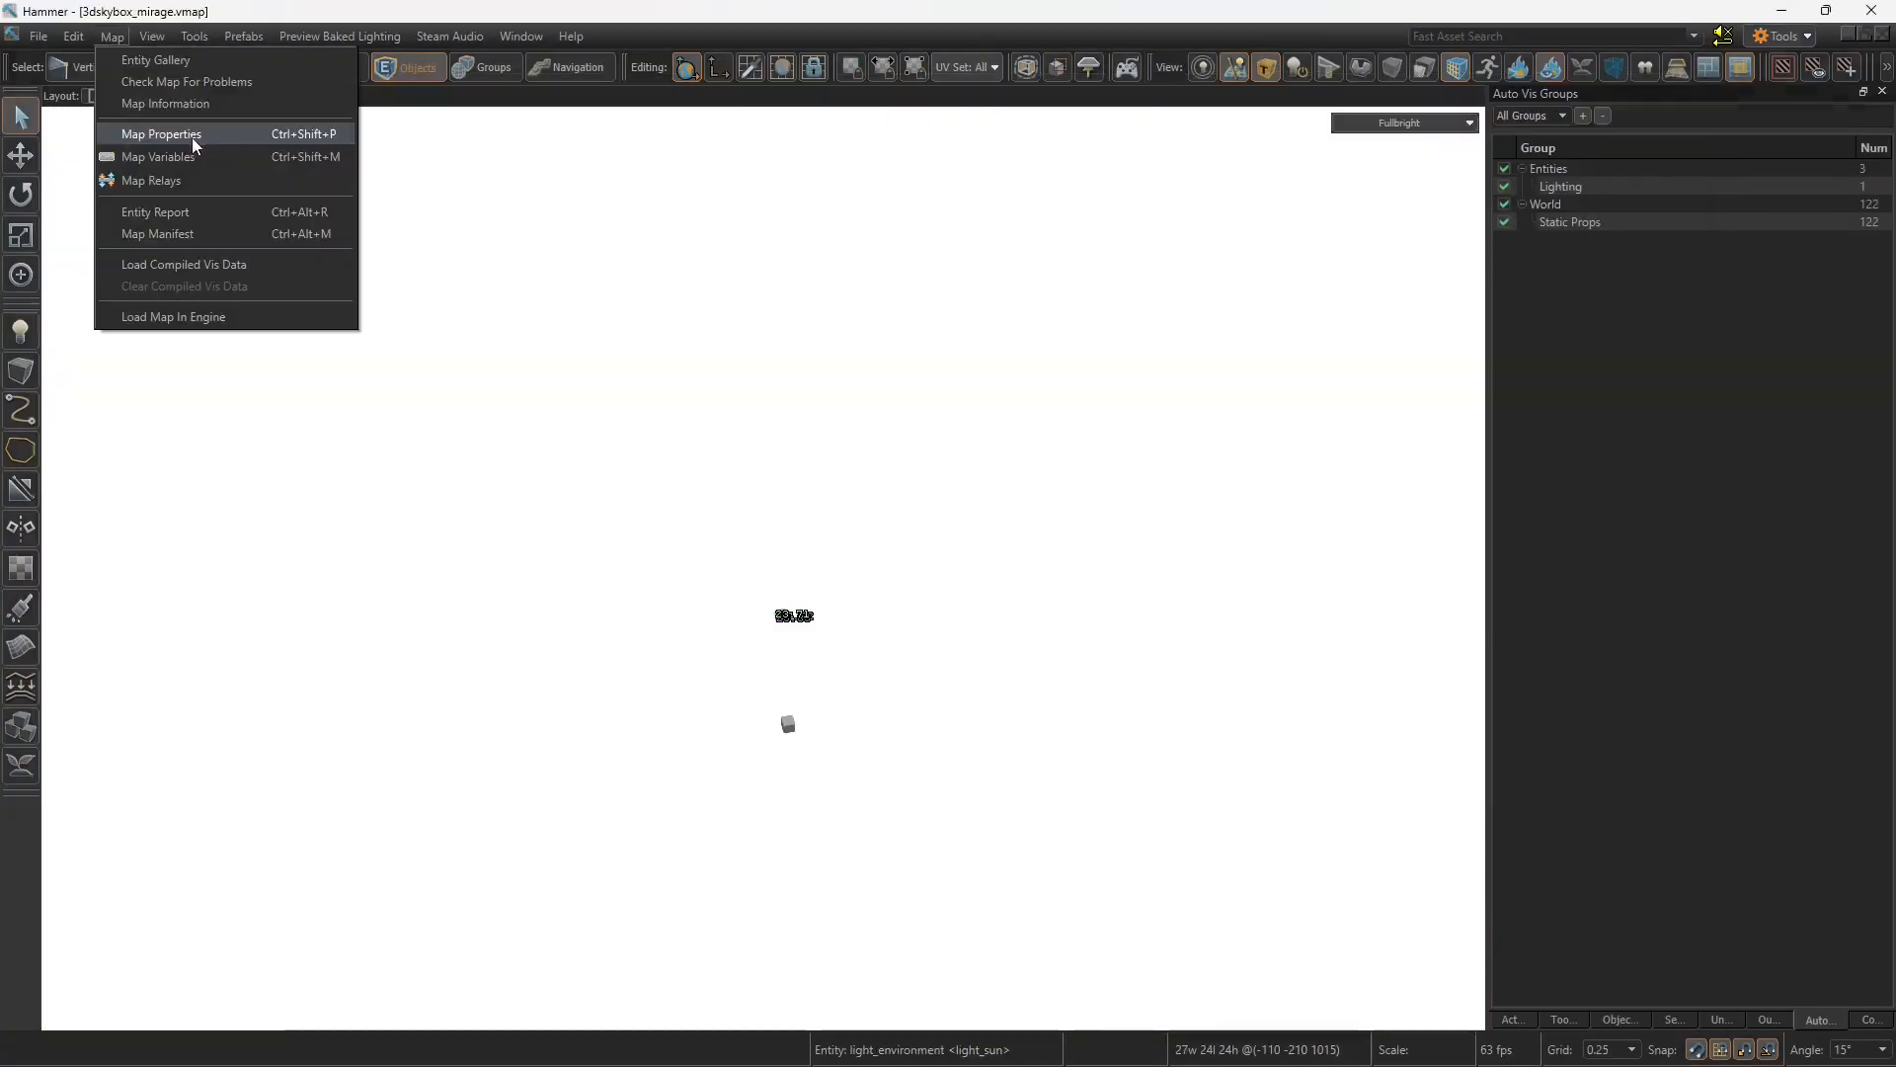
click(161, 134)
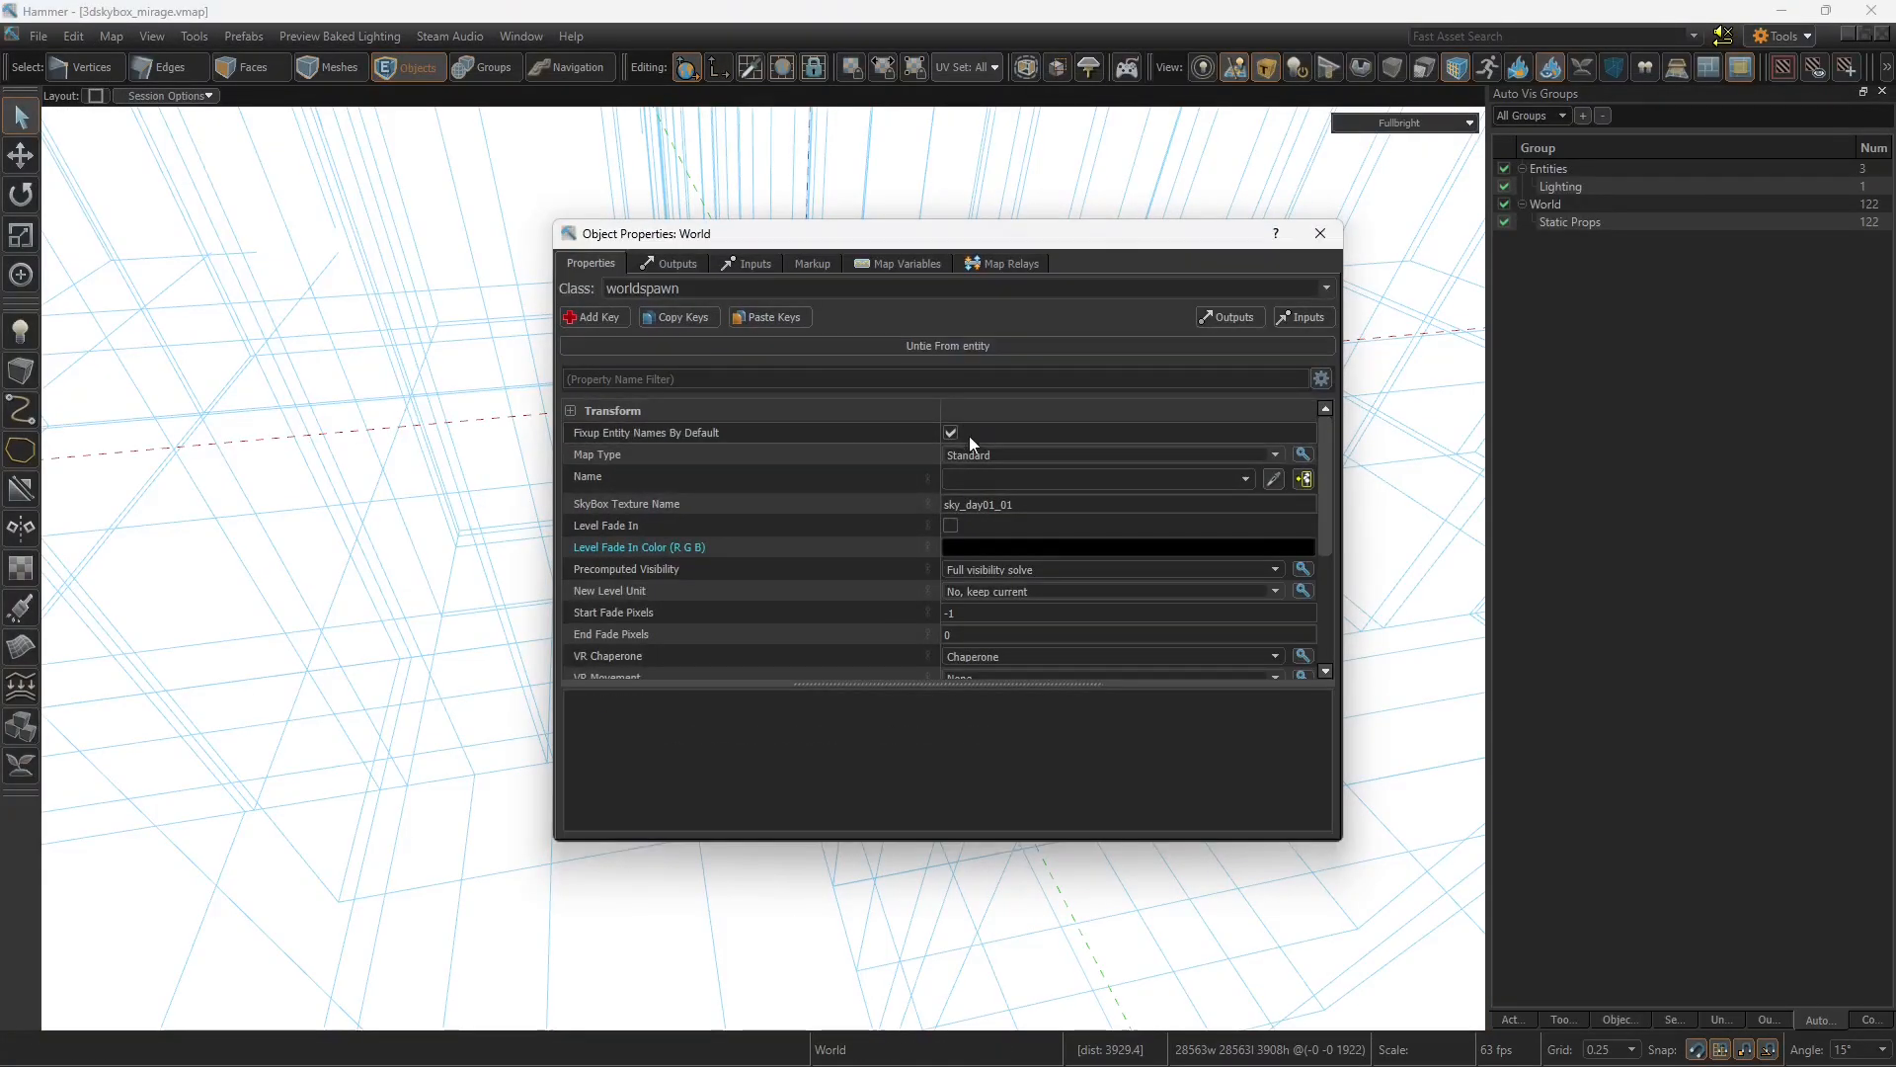
click(1319, 233)
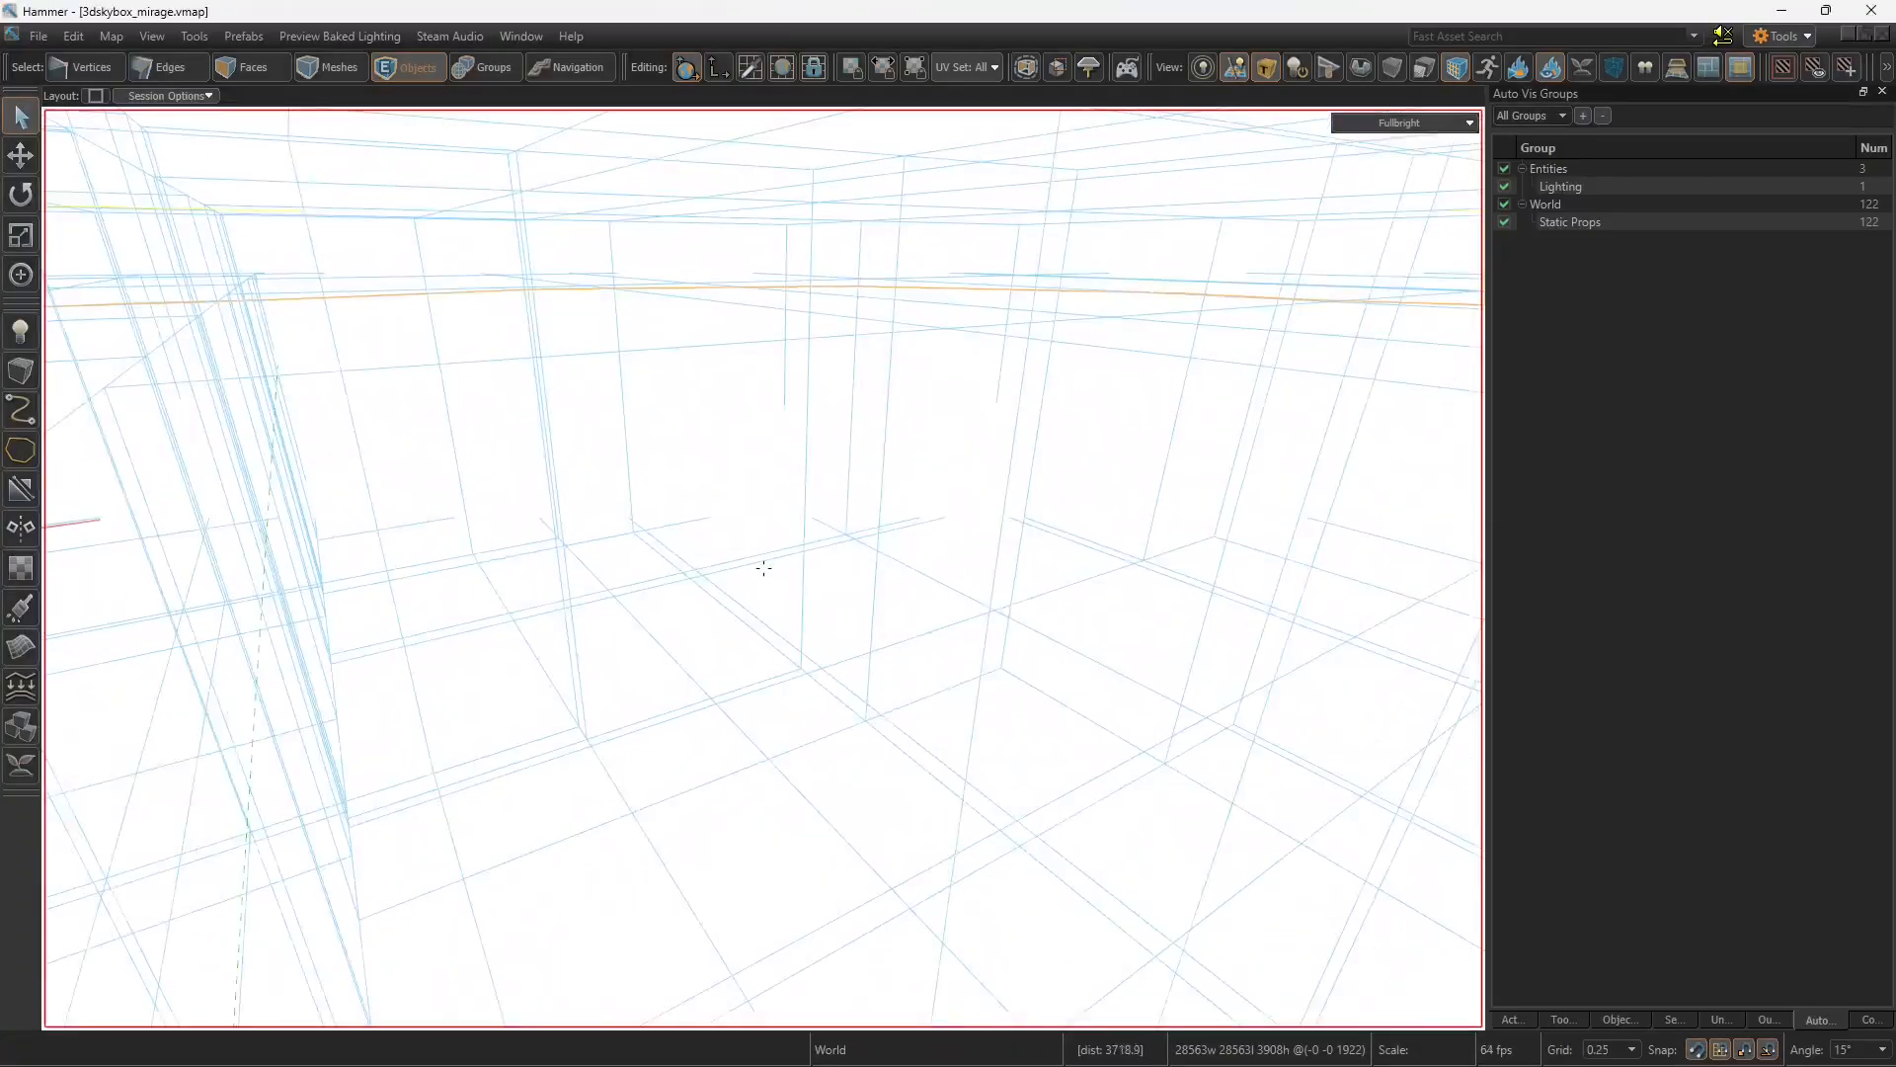